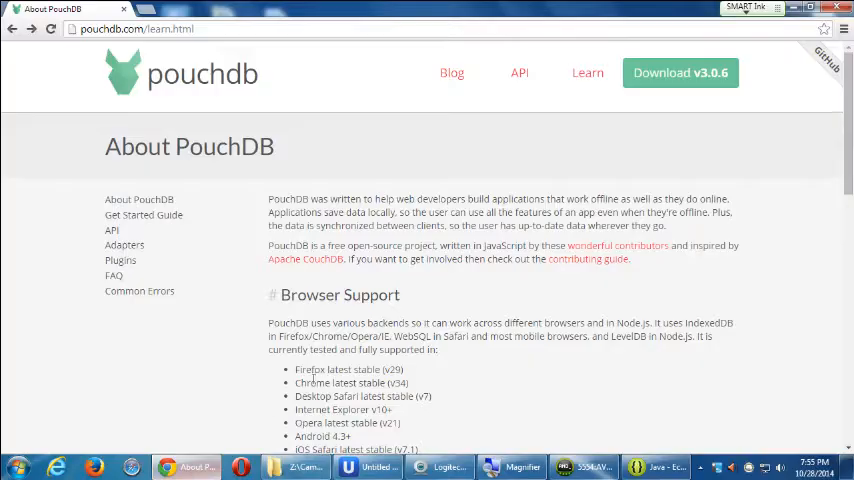
mouse_move(780, 204)
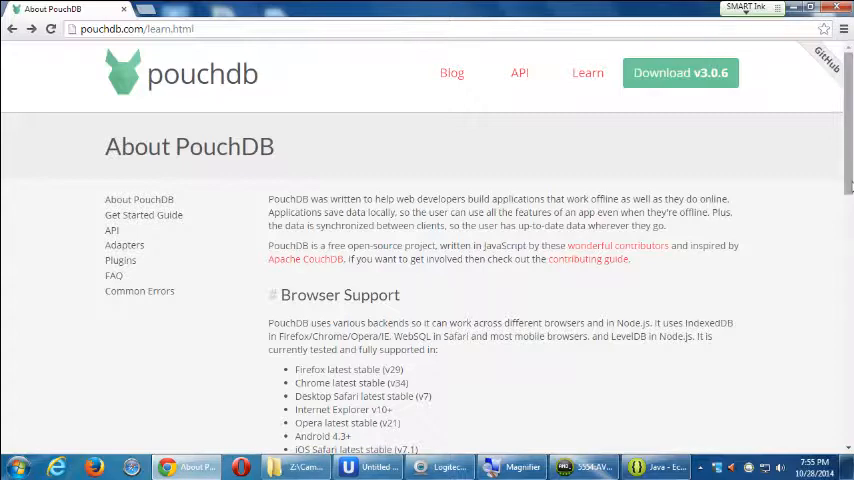
Review the browser support list on the PouchDB page, highlighting the Firefox support line
scroll("down", 3)
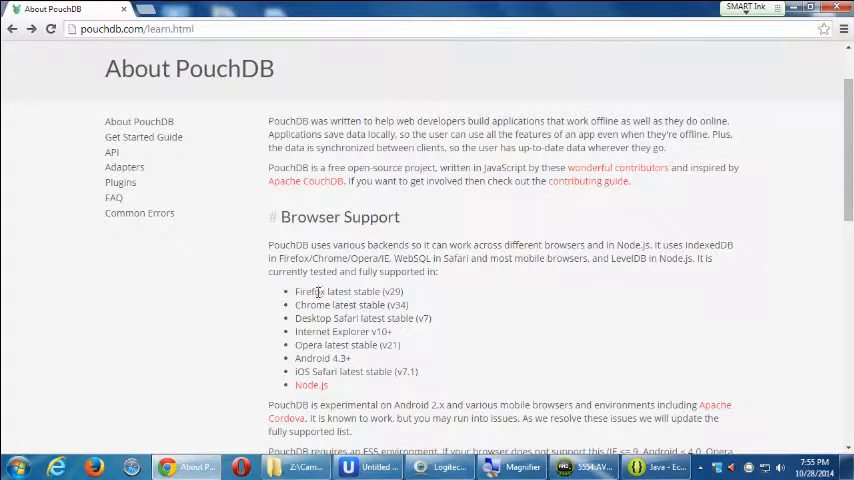
left_click_drag(308, 292, 378, 292)
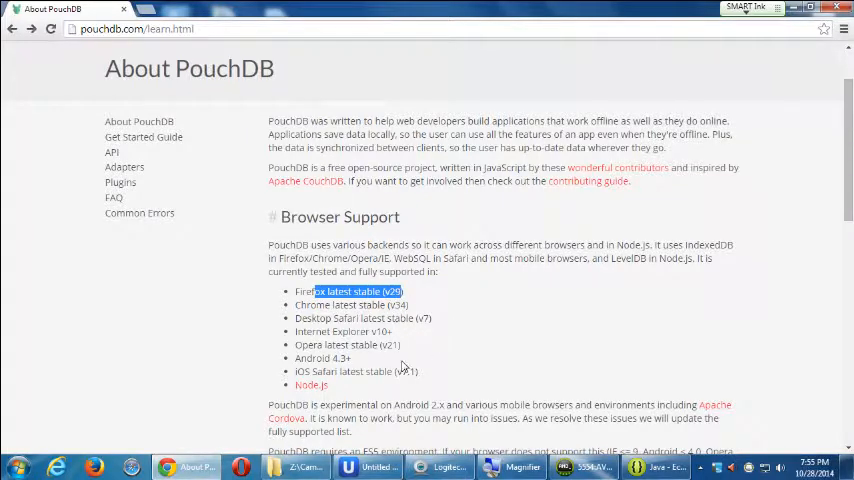
double_click(324, 358)
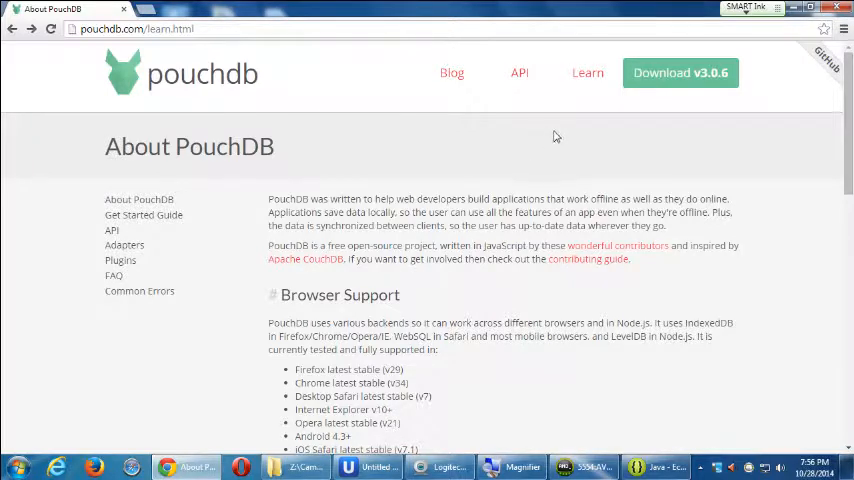
mouse_move(394, 116)
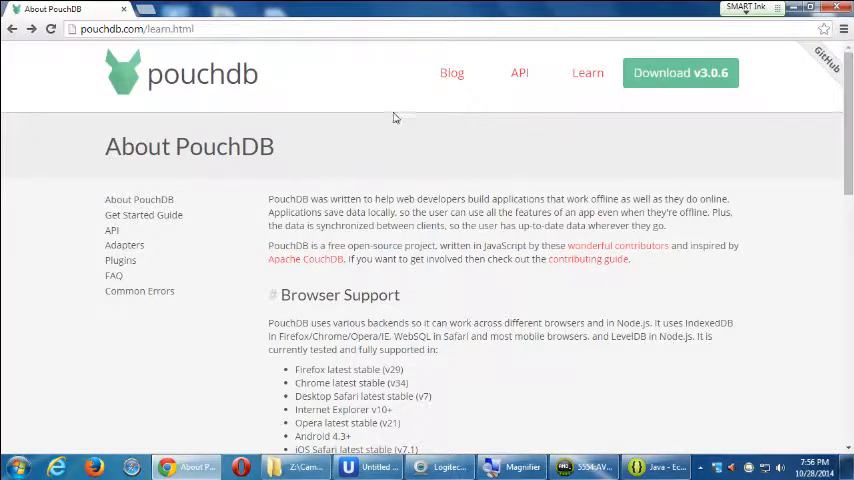
mouse_move(494, 228)
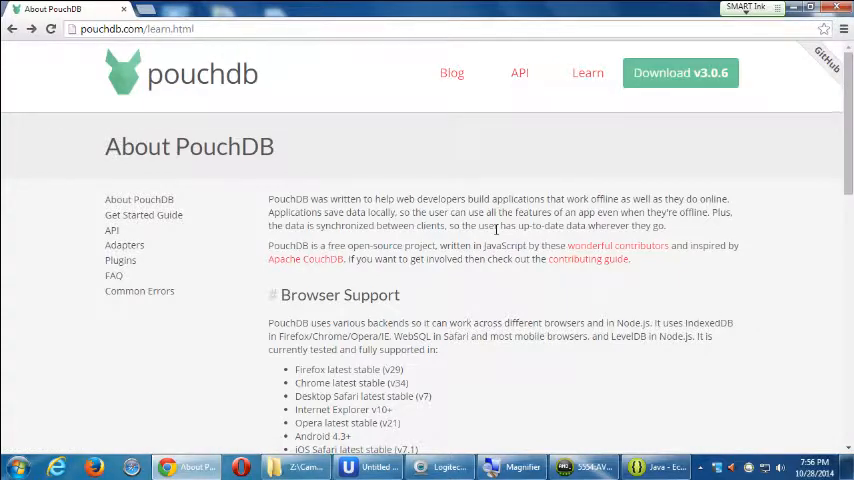
Scroll down to the Installing section and follow the GitHub releases page link
scroll("down", 3)
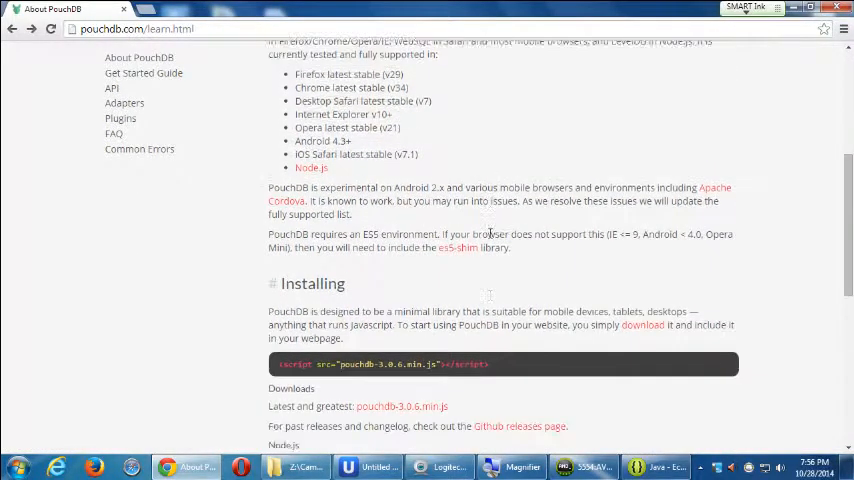
scroll("down", 3)
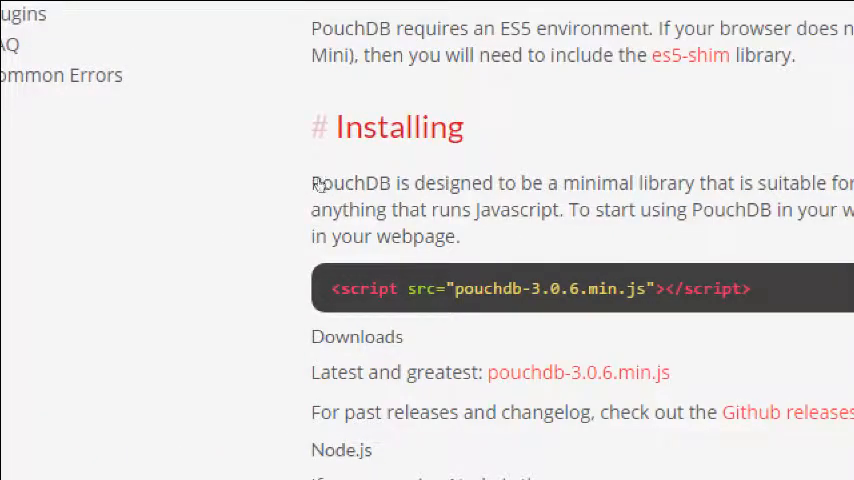
scroll("down", 3)
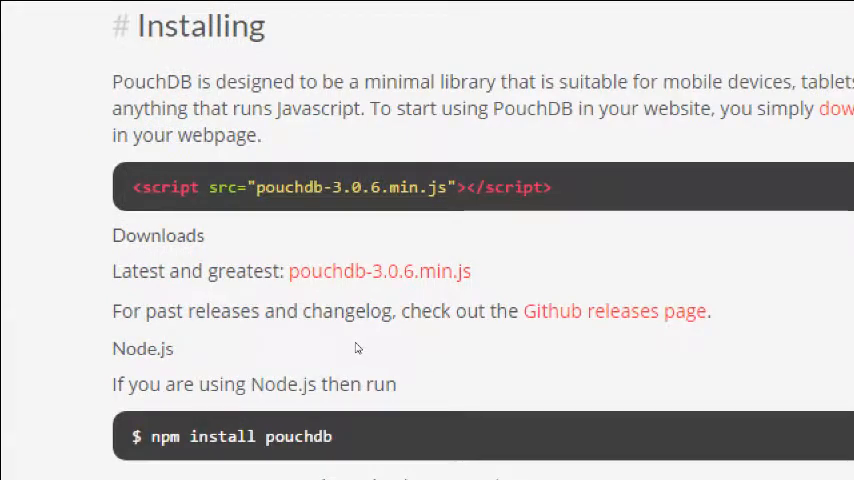
mouse_move(314, 320)
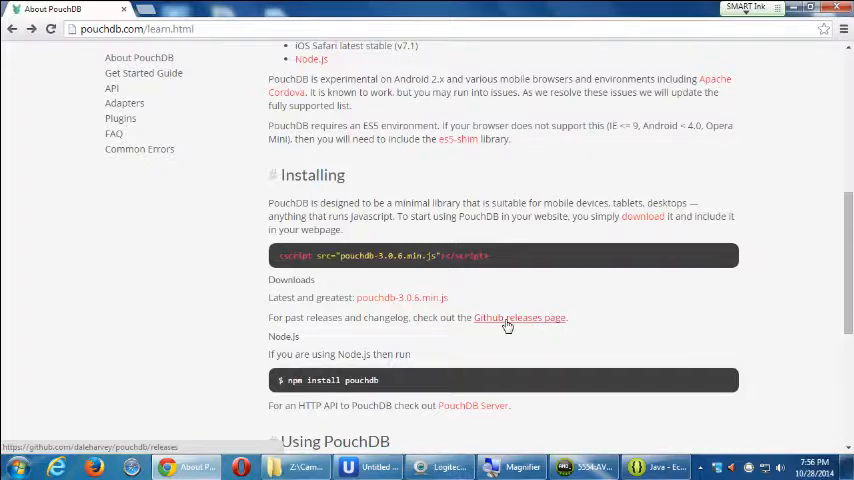
left_click(520, 316)
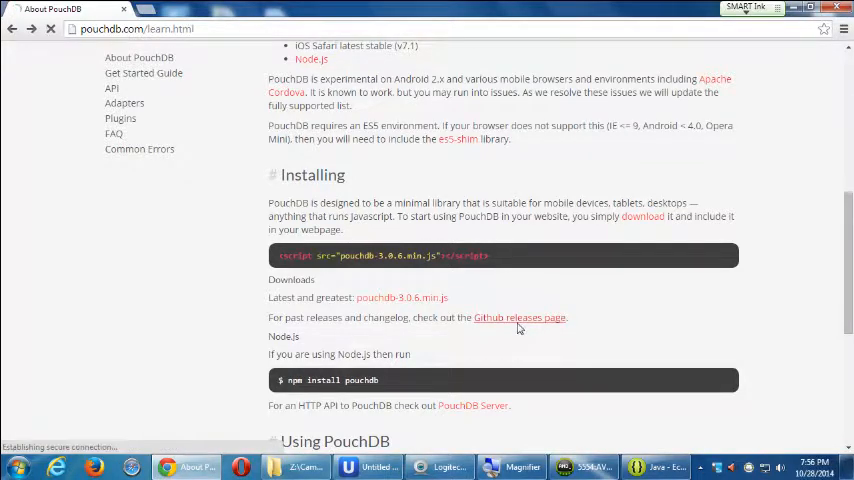
Load the GitHub releases page and scroll through the pouchdb 3.0.6 release notes and downloads
left_click(520, 316)
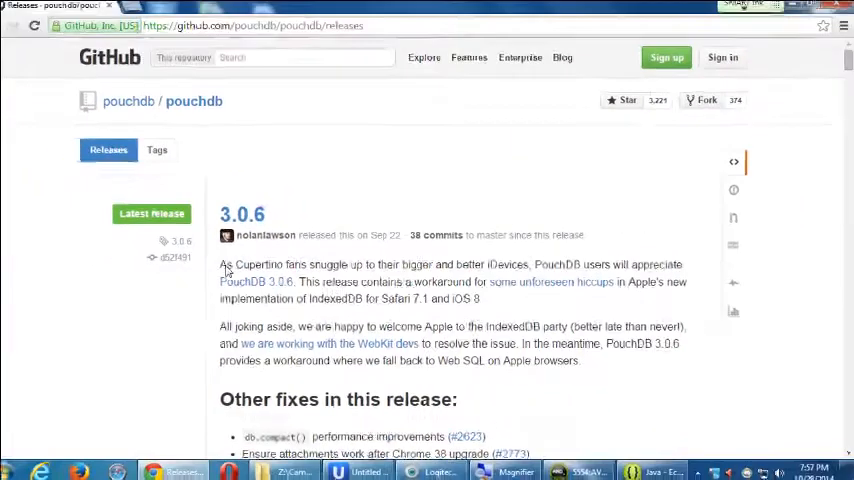
scroll("down", 3)
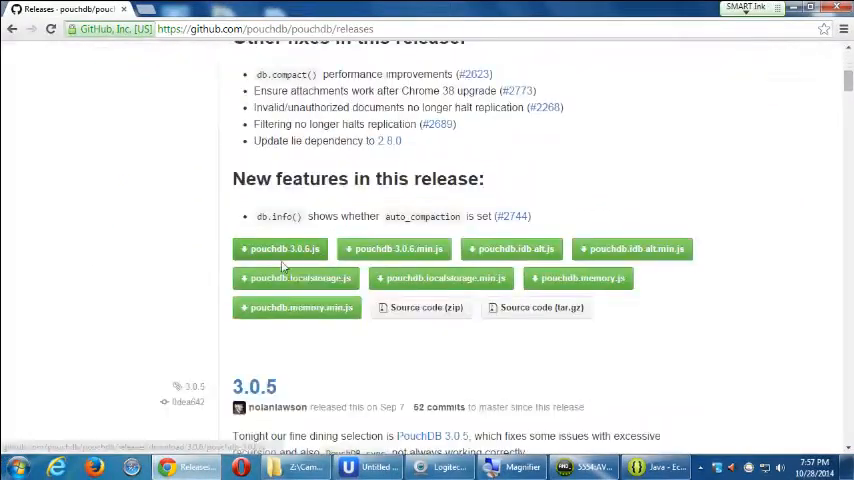
scroll("down", 3)
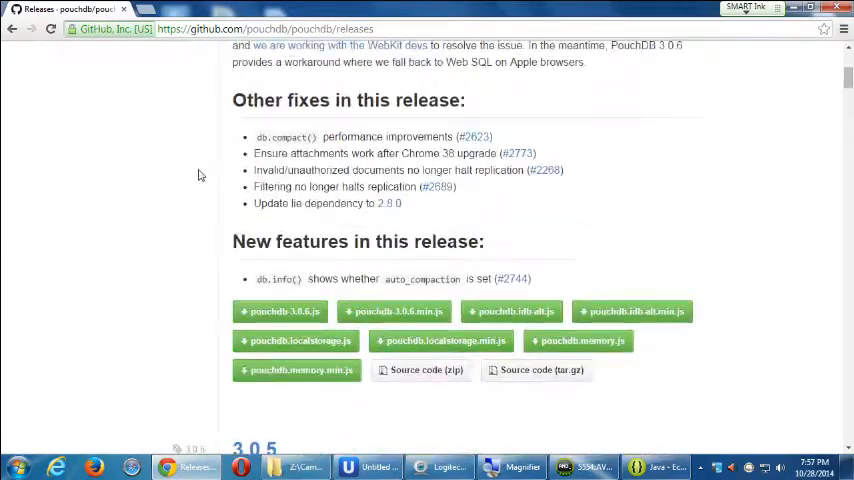
scroll("up", 3)
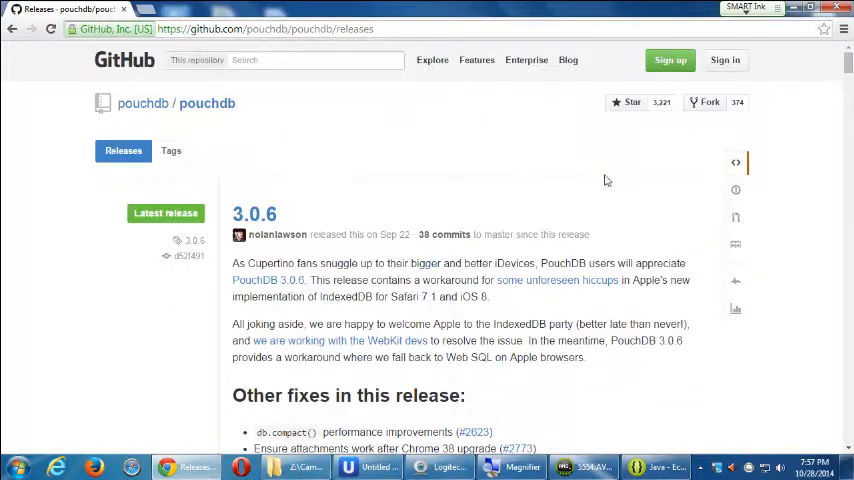
mouse_move(708, 104)
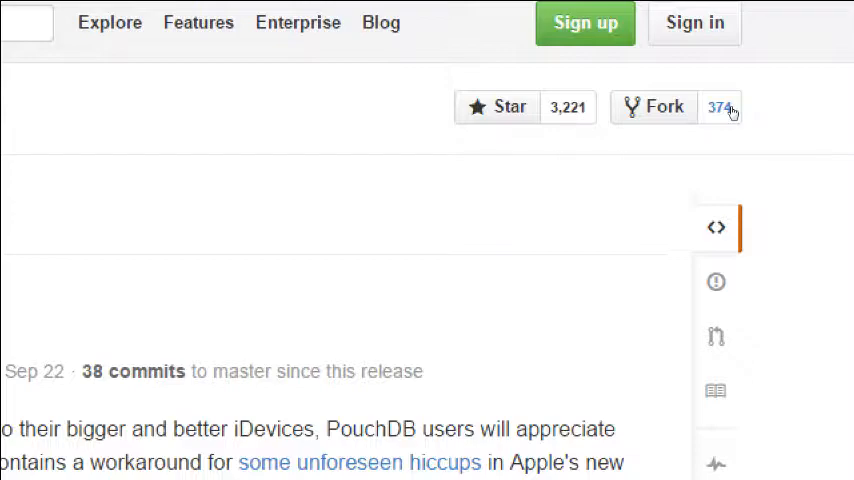
mouse_move(712, 184)
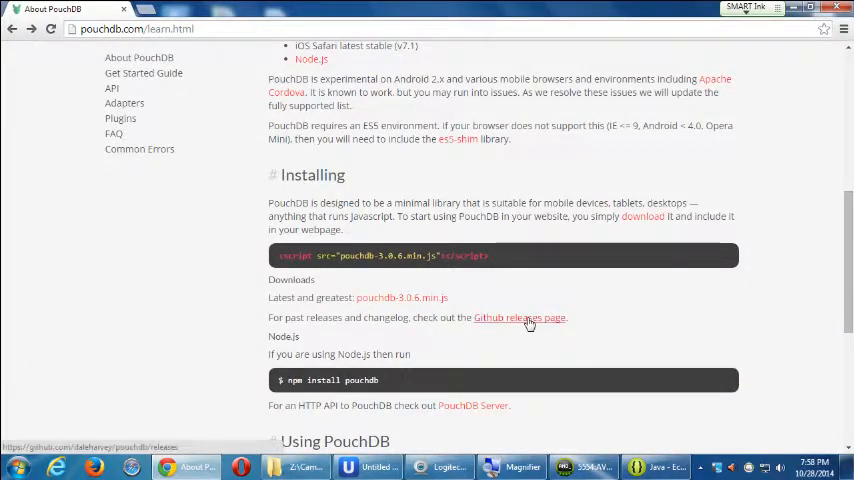
Go to the pouchdb organisation page on GitHub via the 'Fork me on GitHub' ribbon
scroll("up", 3)
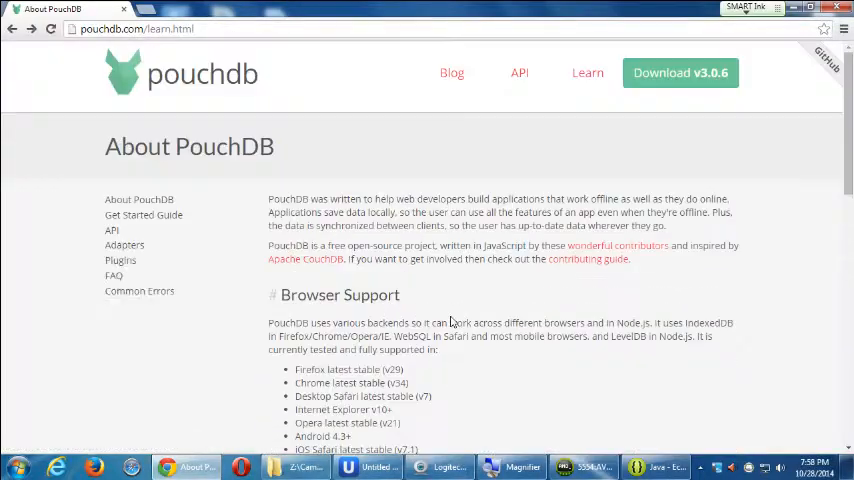
left_click(680, 72)
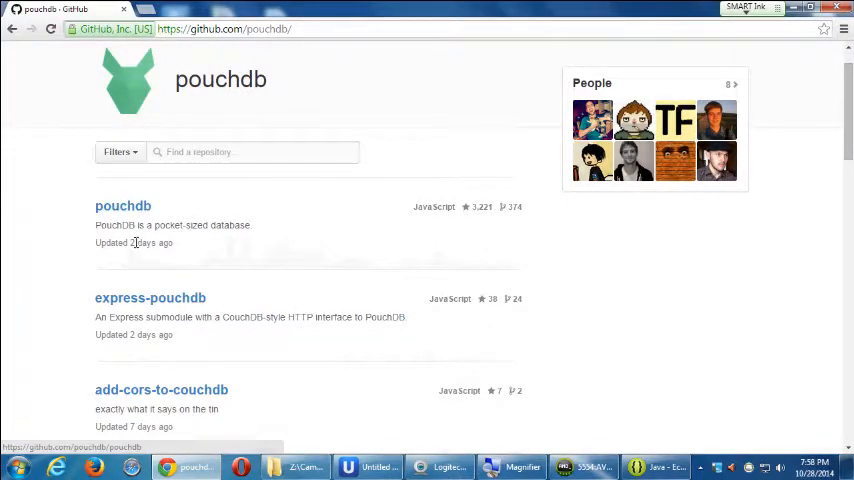
mouse_move(144, 242)
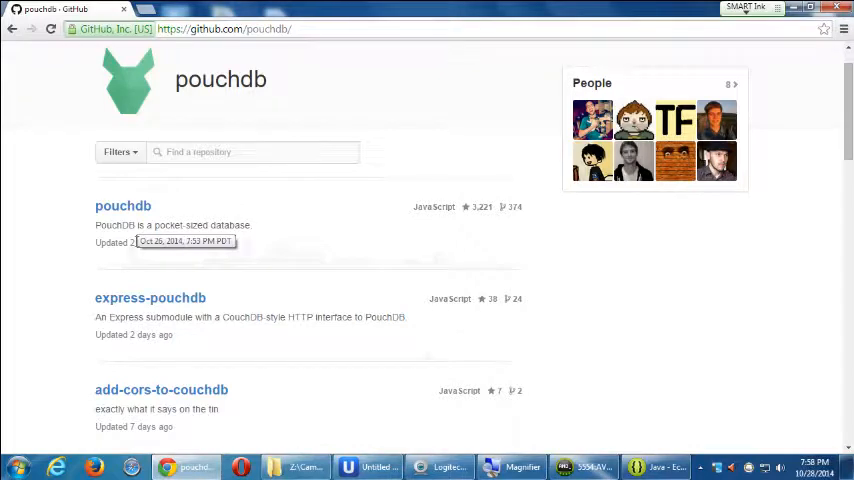
mouse_move(124, 206)
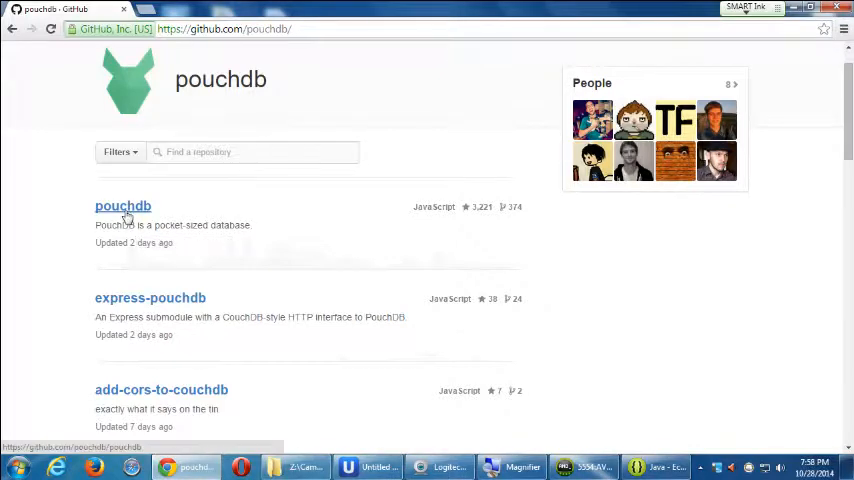
Open the pouchdb/pouchdb repository and scroll down its page
left_click(122, 204)
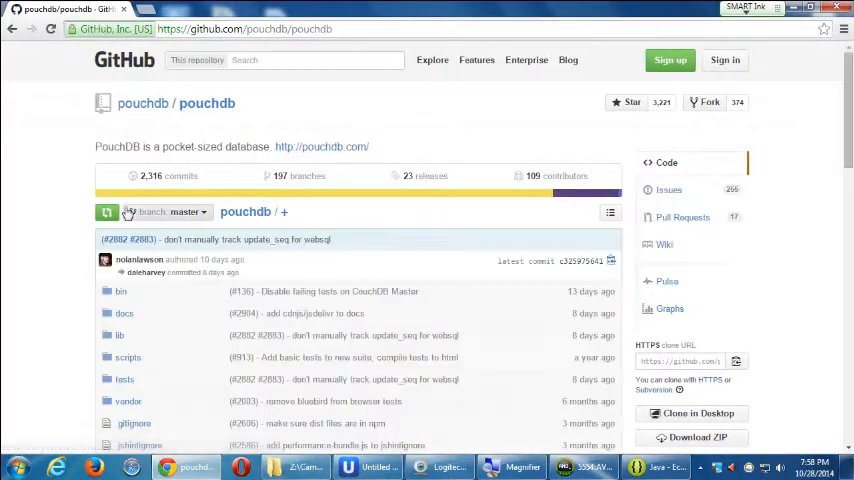
scroll("down", 3)
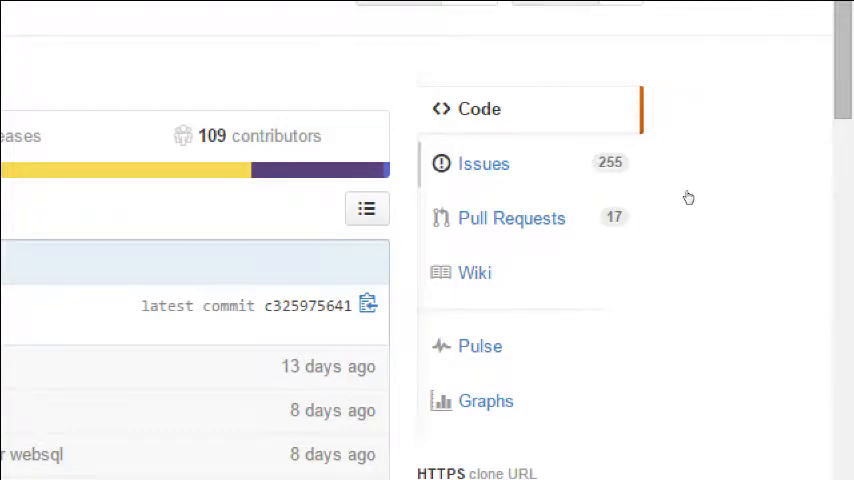
mouse_move(684, 204)
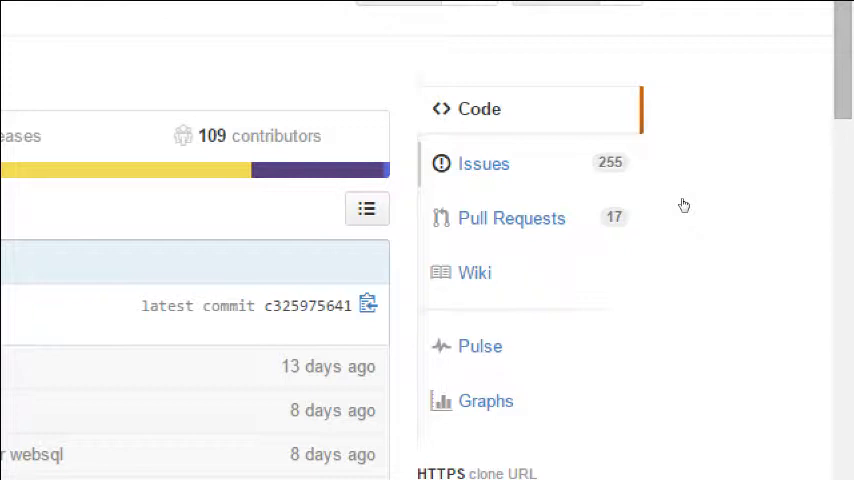
mouse_move(688, 244)
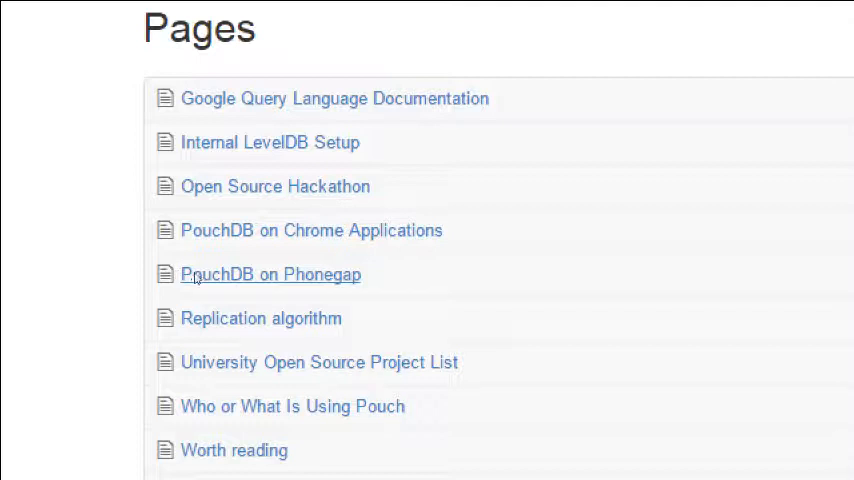
left_click(270, 274)
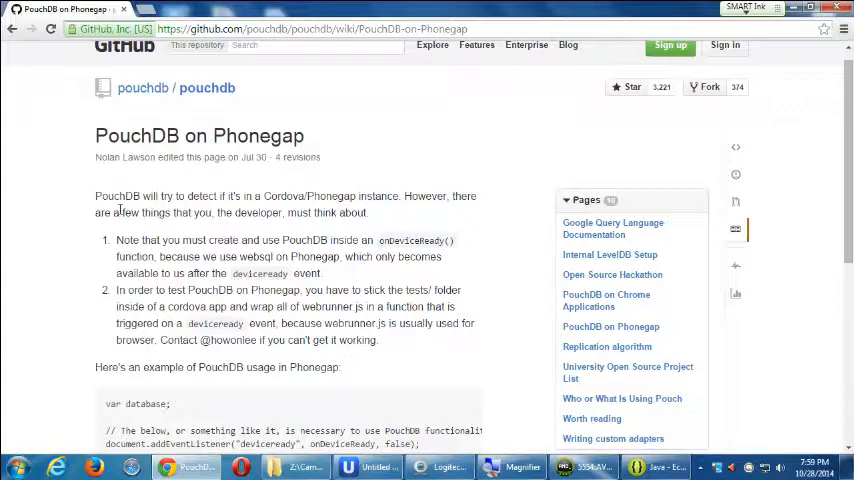
scroll("down", 3)
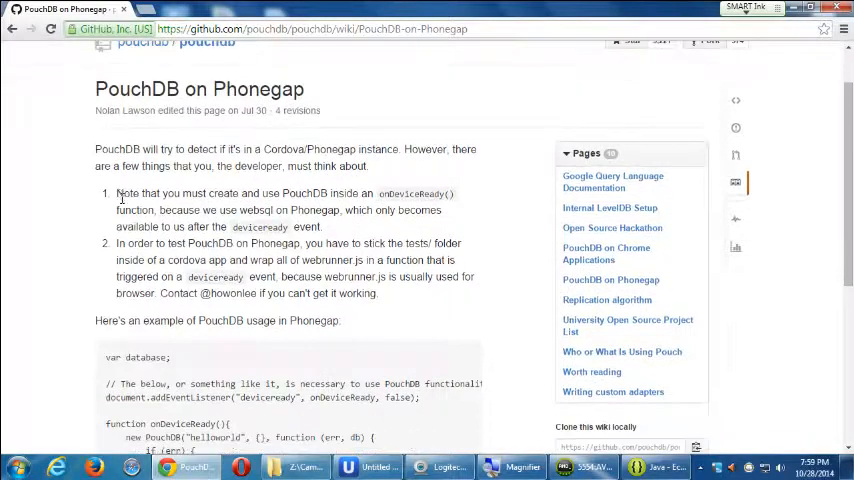
scroll("down", 3)
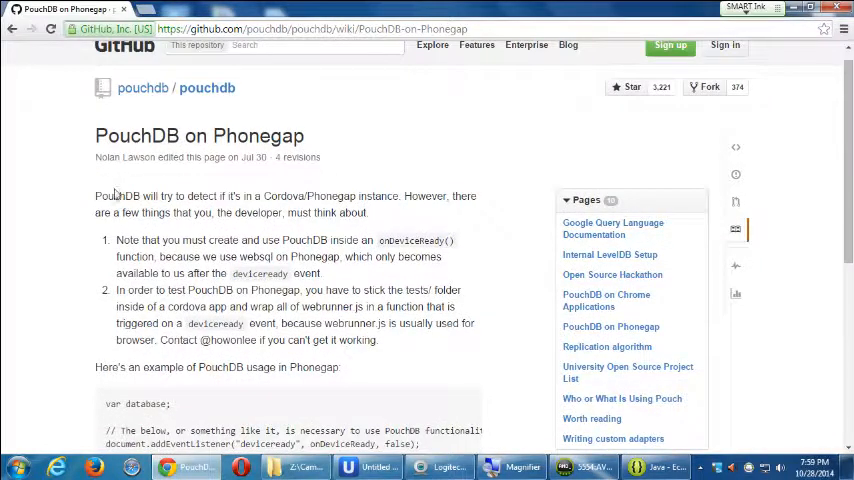
mouse_move(88, 214)
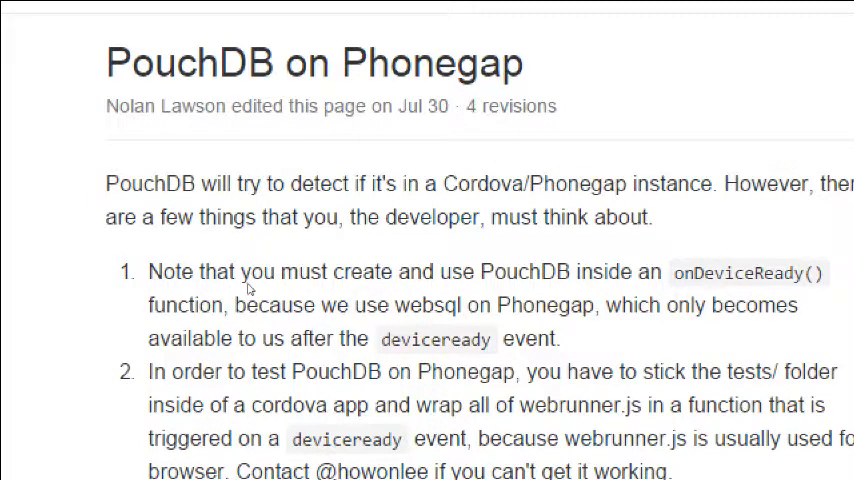
mouse_move(348, 278)
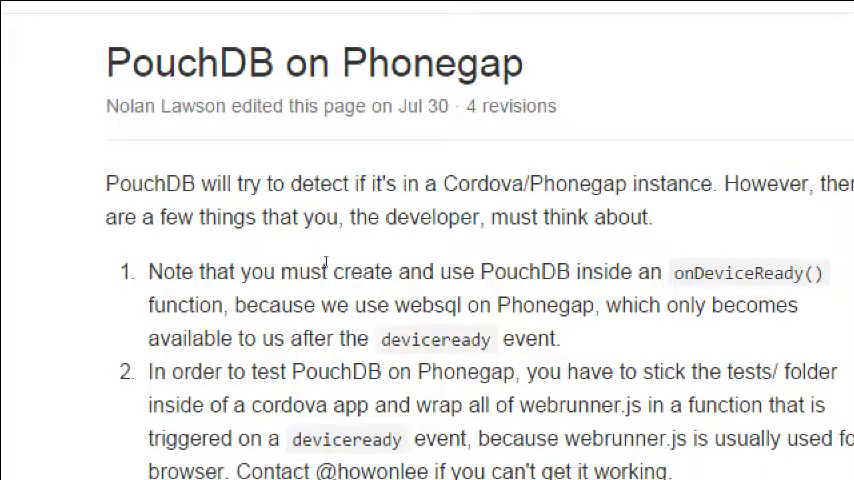
double_click(720, 272)
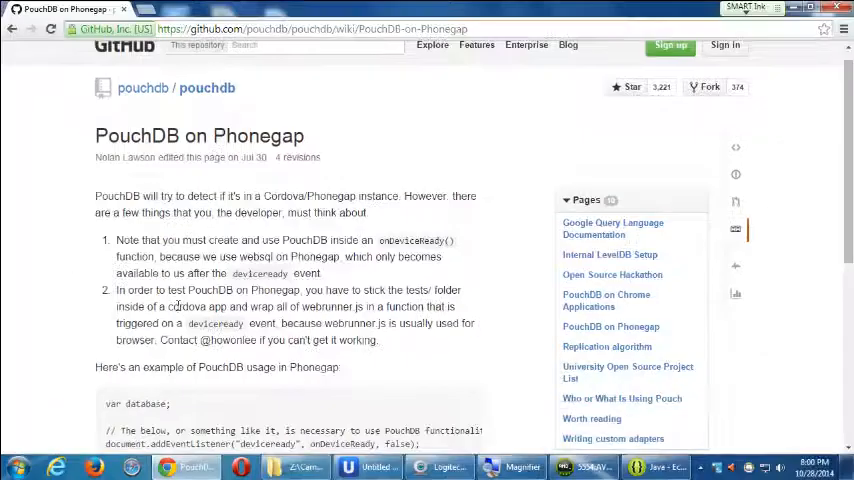
scroll("down", 3)
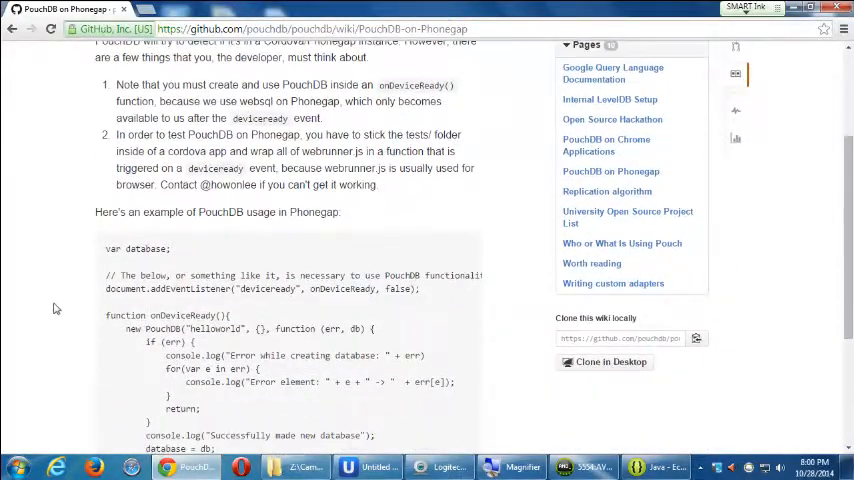
scroll("down", 3)
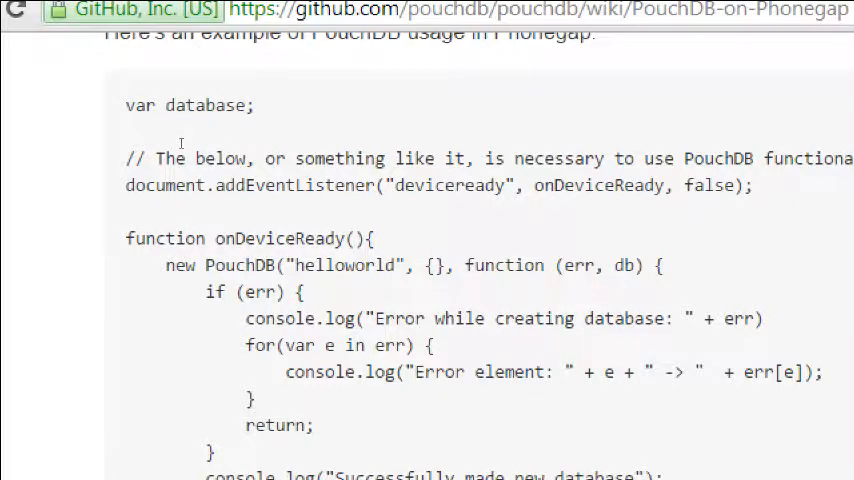
double_click(280, 238)
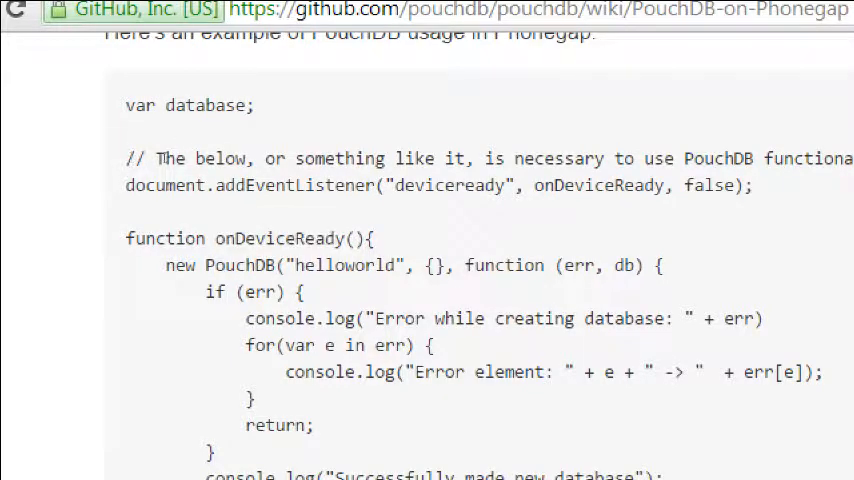
double_click(238, 264)
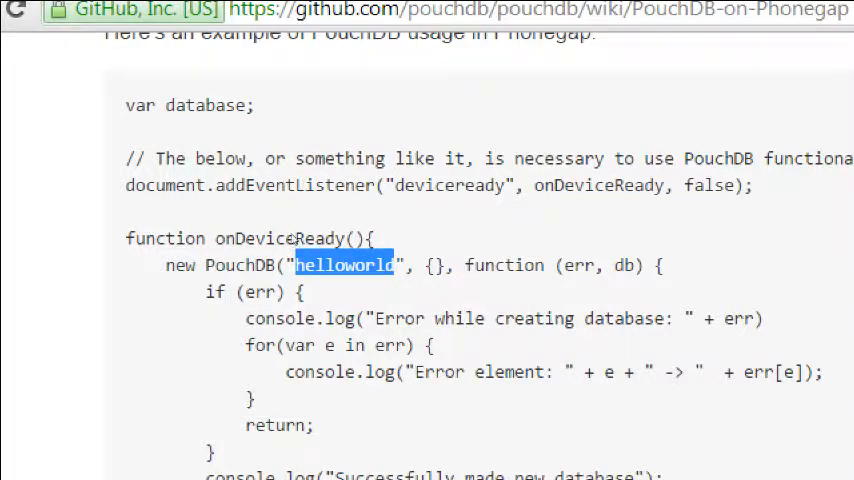
scroll("down", 3)
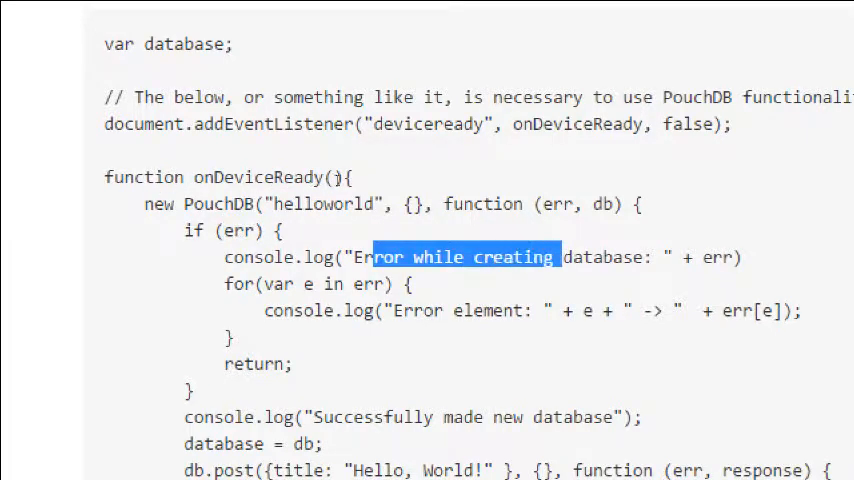
scroll("down", 3)
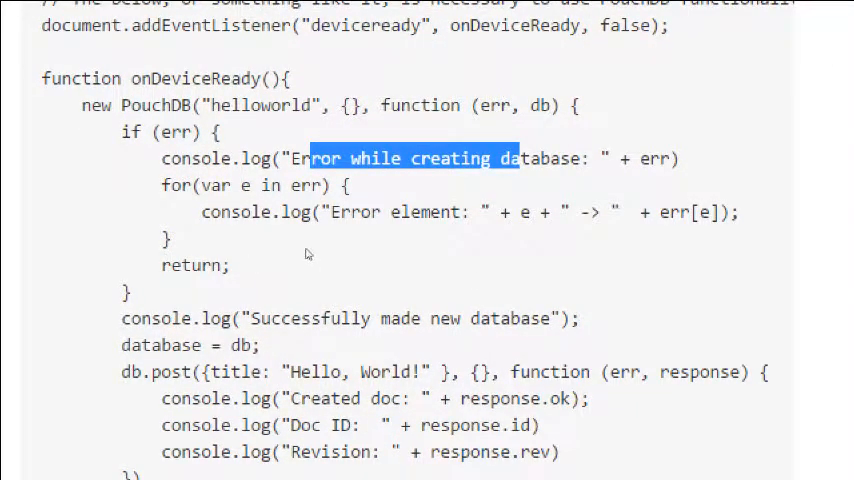
scroll("down", 3)
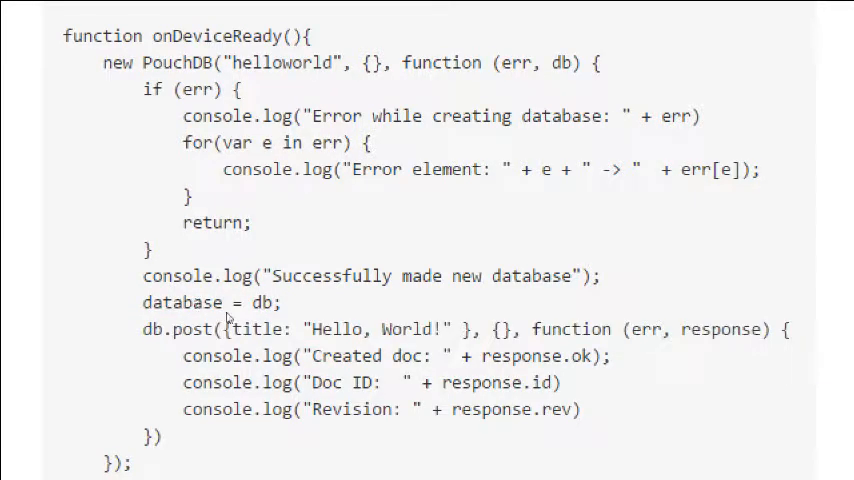
mouse_move(238, 344)
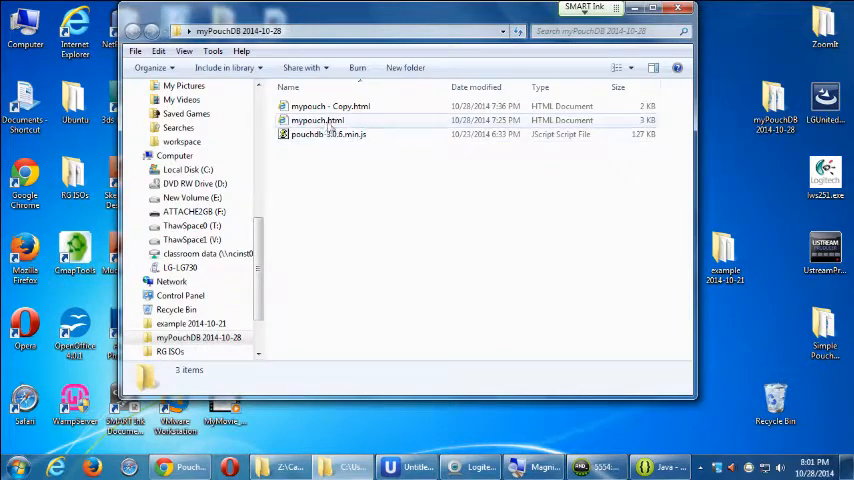
Open mypouch.html with Google Chrome from Explorer, then return to the PouchDB on Phonegap tab
right_click(318, 120)
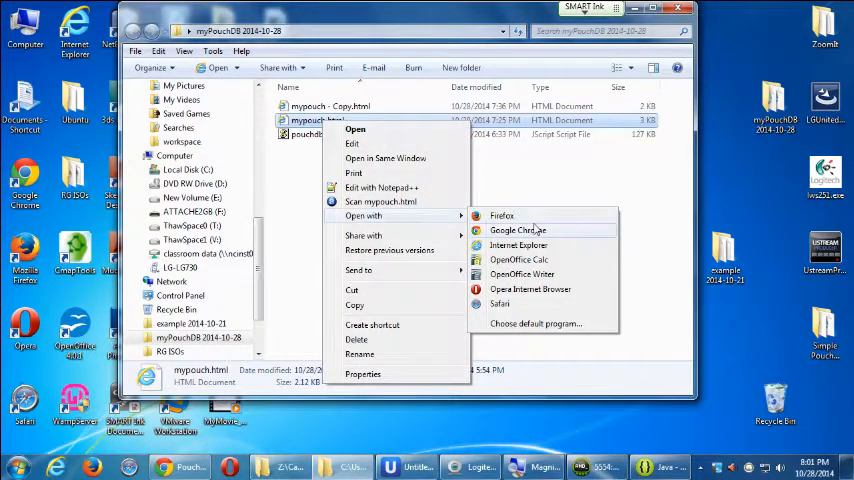
left_click(518, 230)
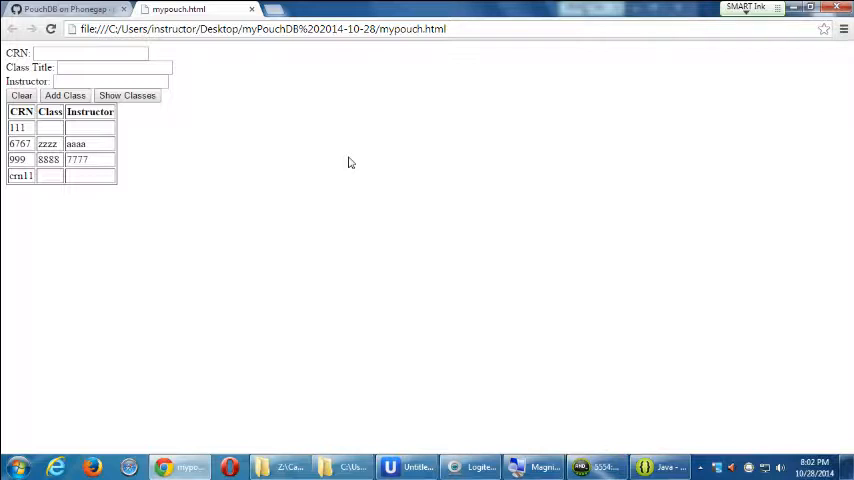
left_click(64, 8)
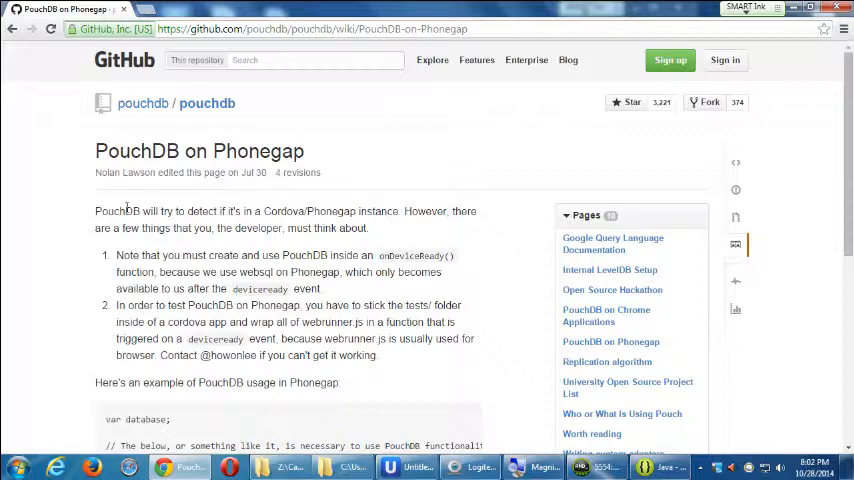
scroll("down", 3)
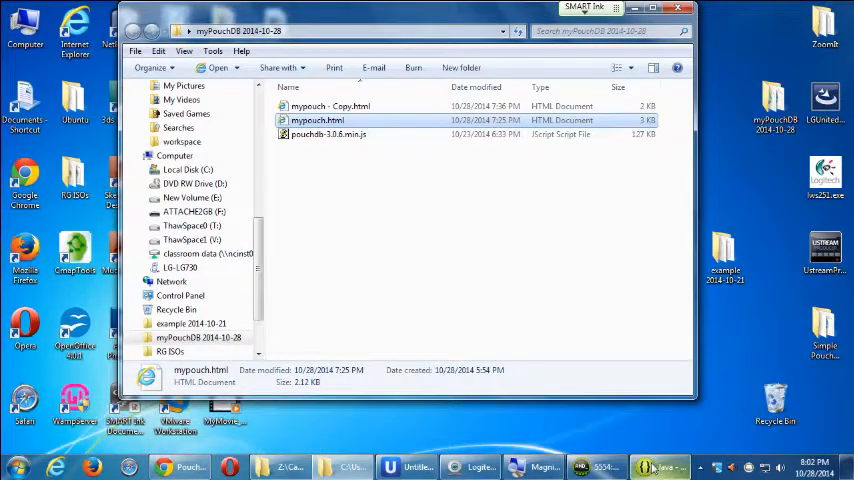
Switch to Eclipse and start the Import wizard from the File menu
left_click(654, 468)
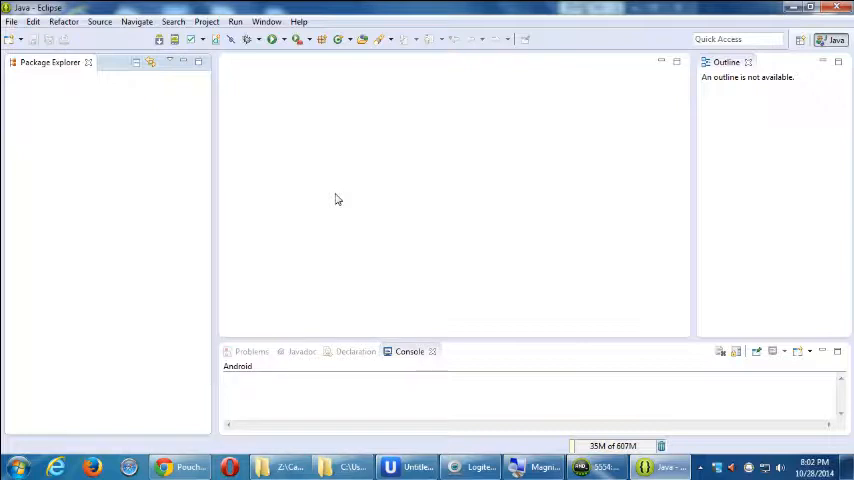
mouse_move(12, 20)
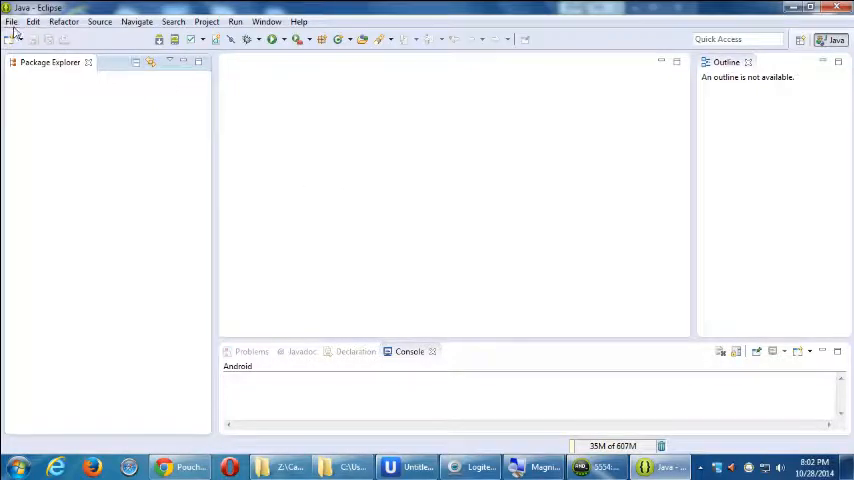
left_click(12, 20)
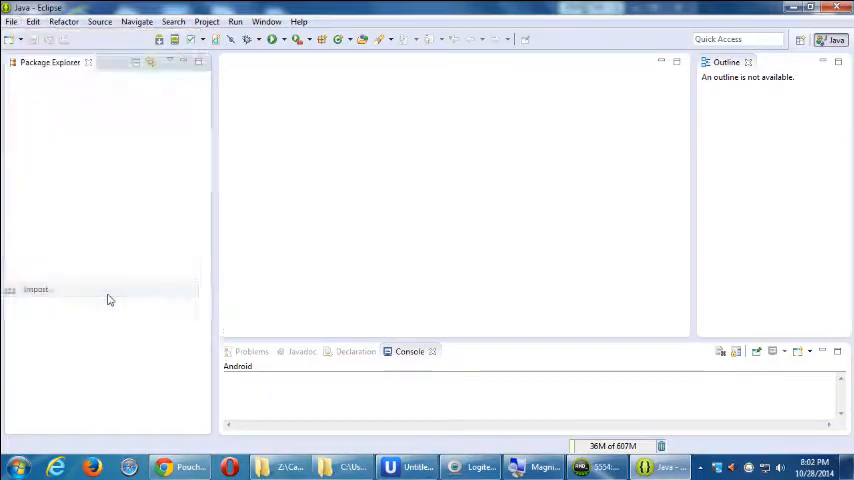
left_click(36, 288)
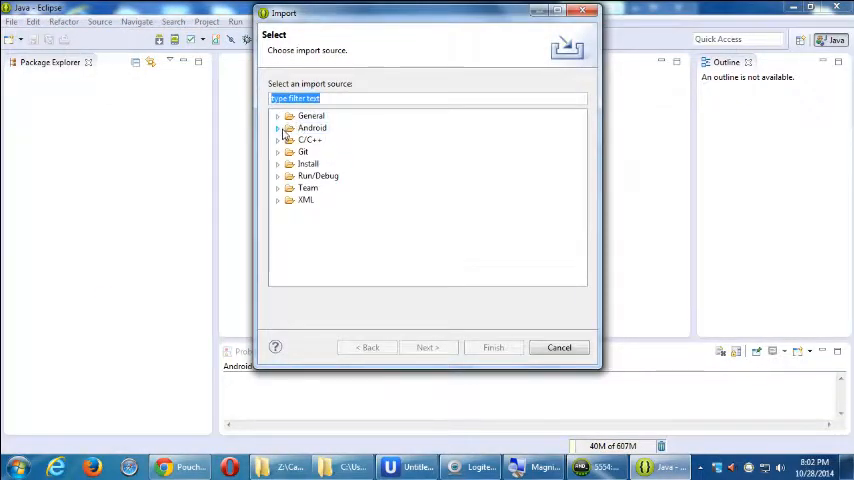
Import Existing Android Code from the example 2014-10-28 root folder and finish the wizard
left_click(276, 128)
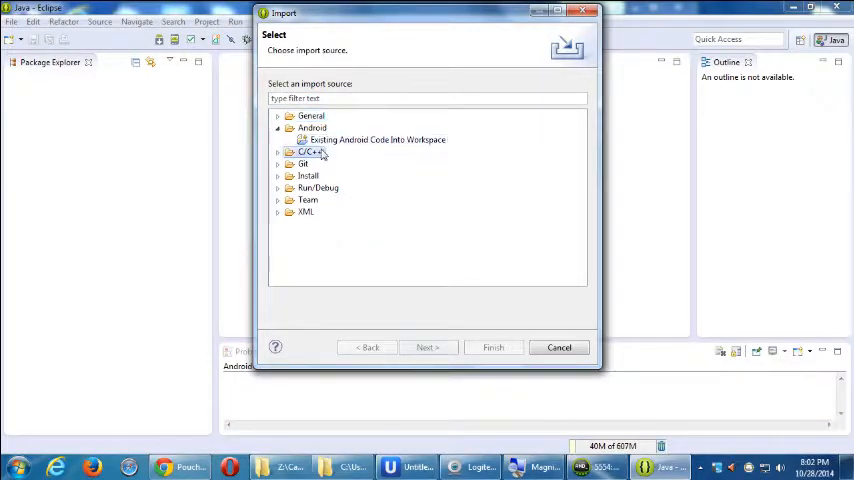
left_click(428, 348)
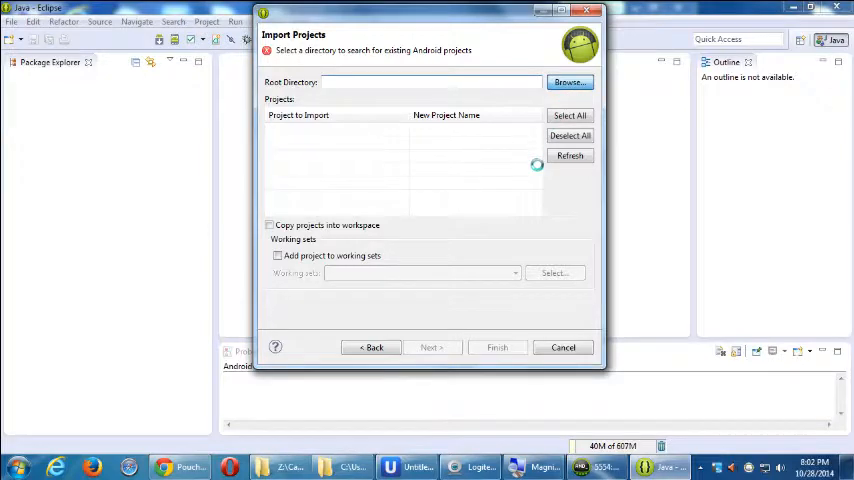
left_click(568, 82)
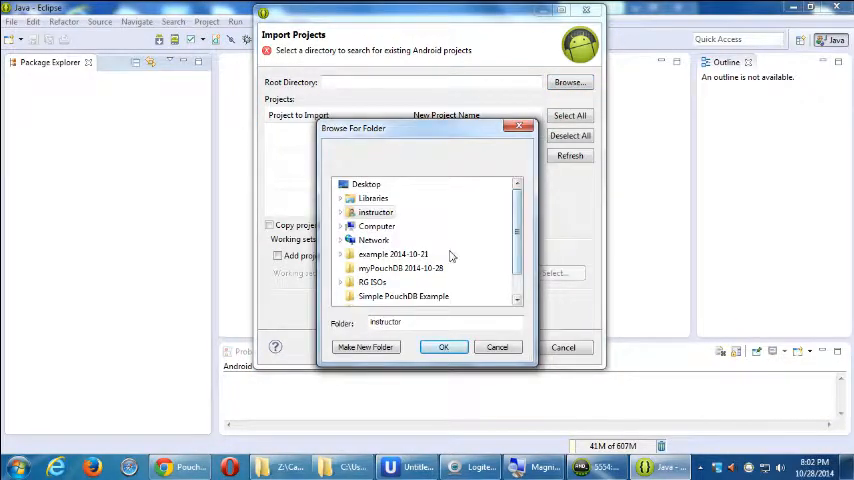
mouse_move(410, 254)
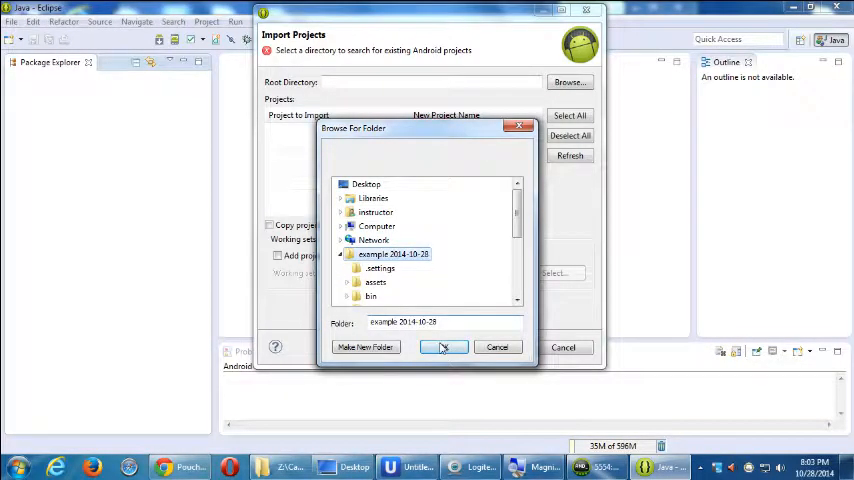
left_click(444, 348)
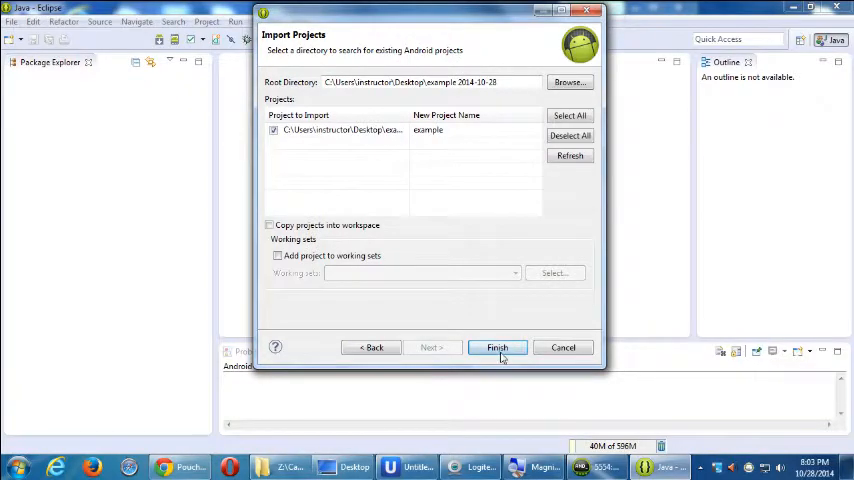
left_click(496, 348)
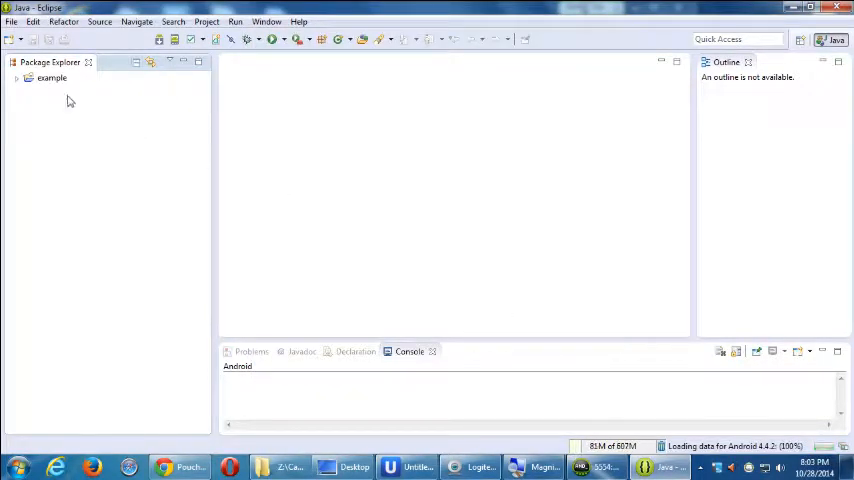
Expand the example project, then its assets and www folders to list css, js, cordova.js and index.html
left_click(52, 78)
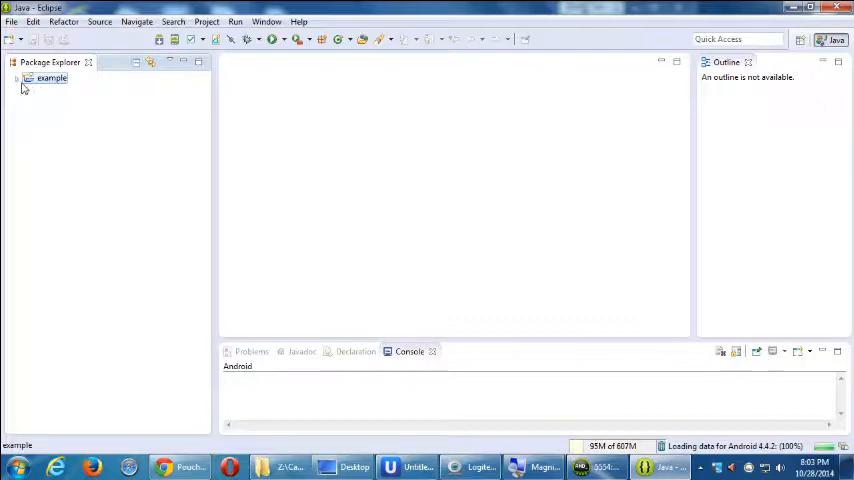
left_click(16, 78)
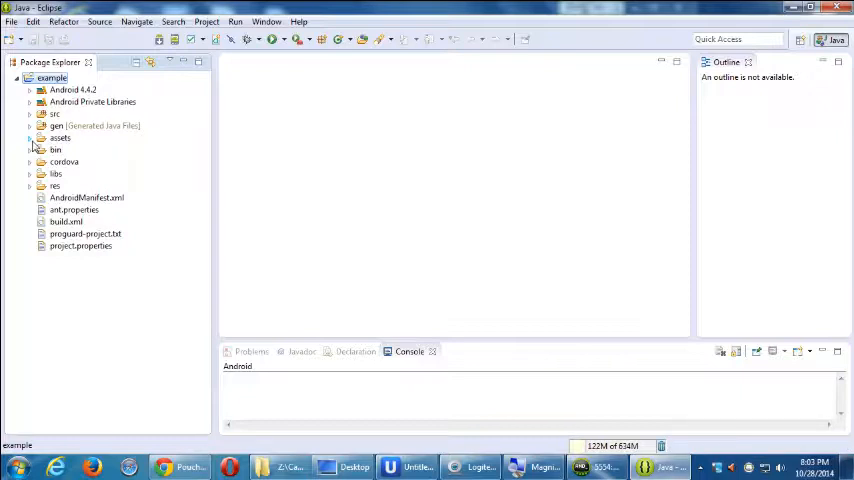
left_click(30, 138)
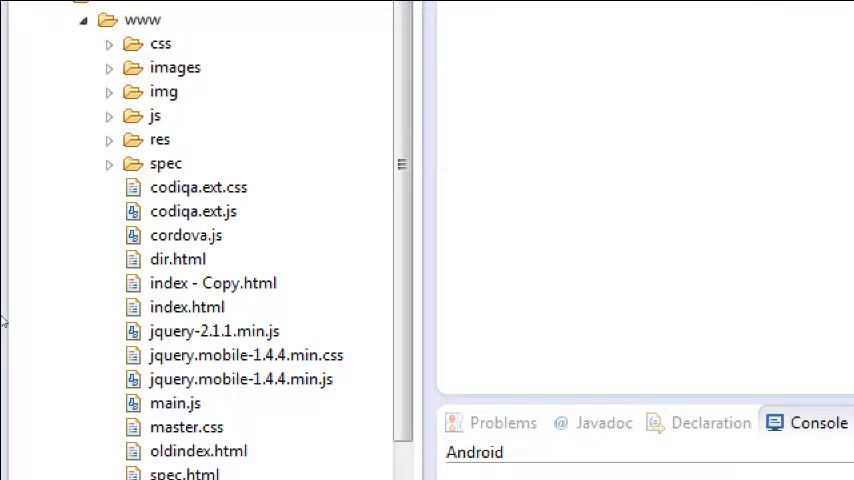
scroll("down", 3)
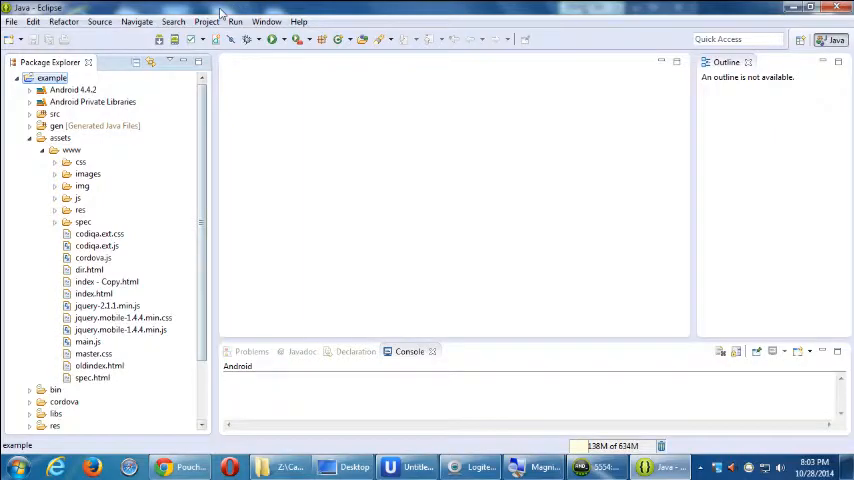
Bring Windows Explorer forward, enter the myPouchDB 2014-10-28 folder and select pouchdb-3.0.6.min.js
left_click(356, 468)
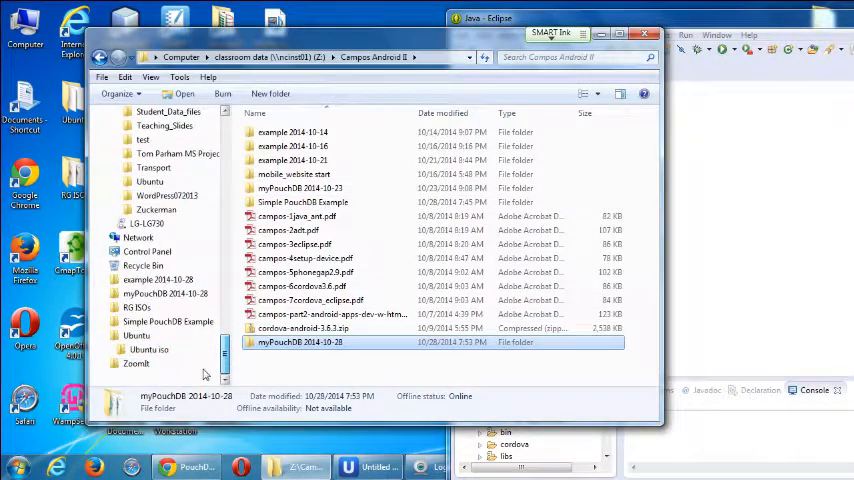
double_click(300, 342)
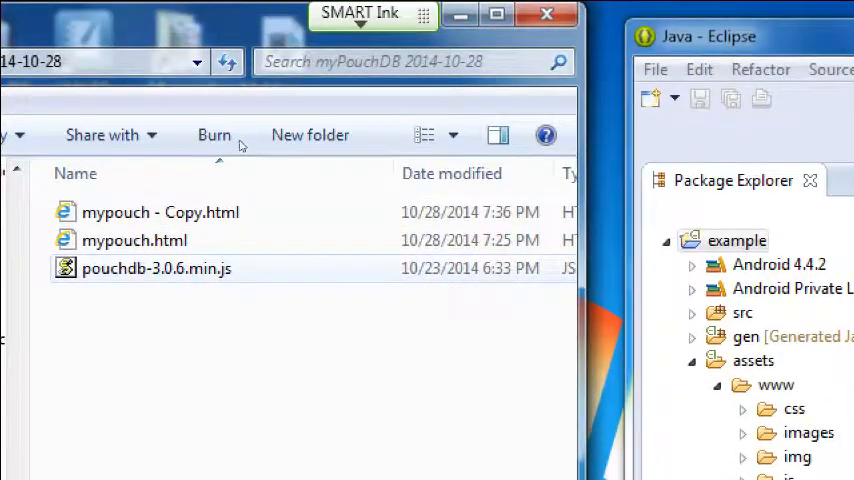
left_click(160, 212)
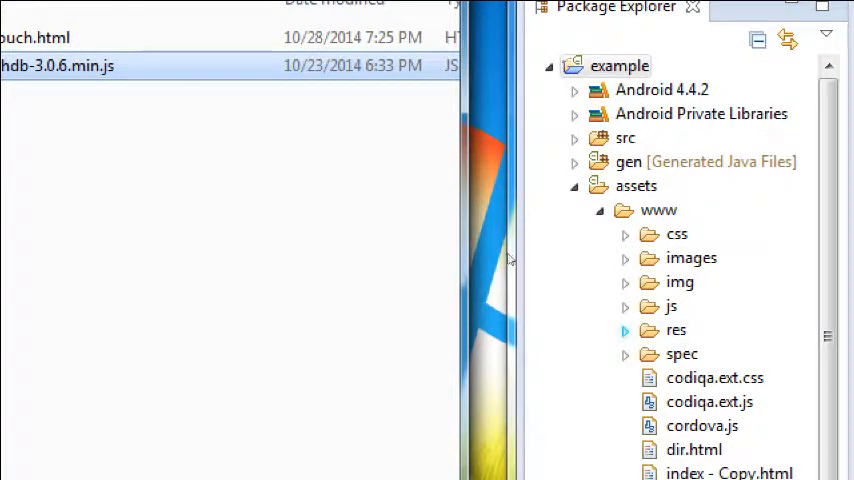
Drop pouchdb-3.0.6.min.js onto the www folder, choosing Copy files so it joins the project's assets
left_click(618, 64)
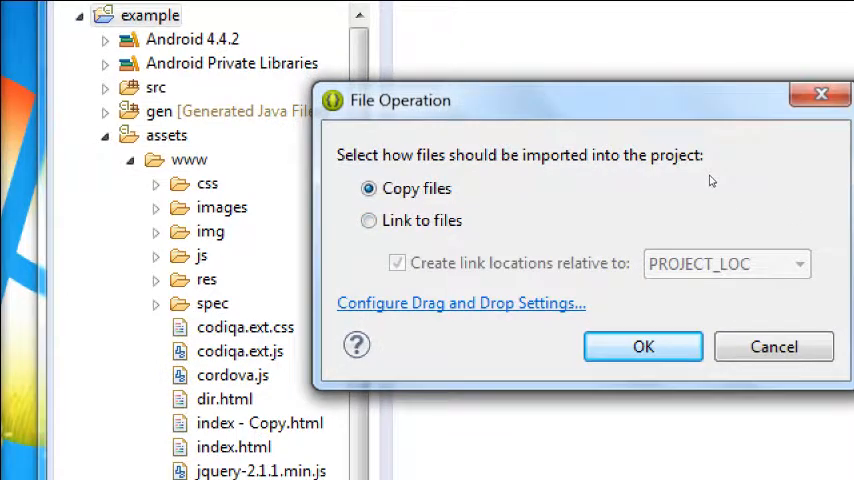
mouse_move(722, 180)
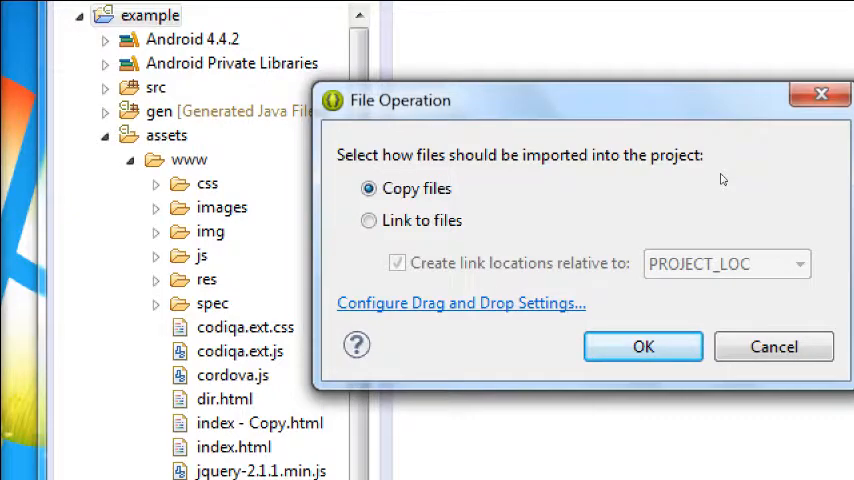
left_click(644, 346)
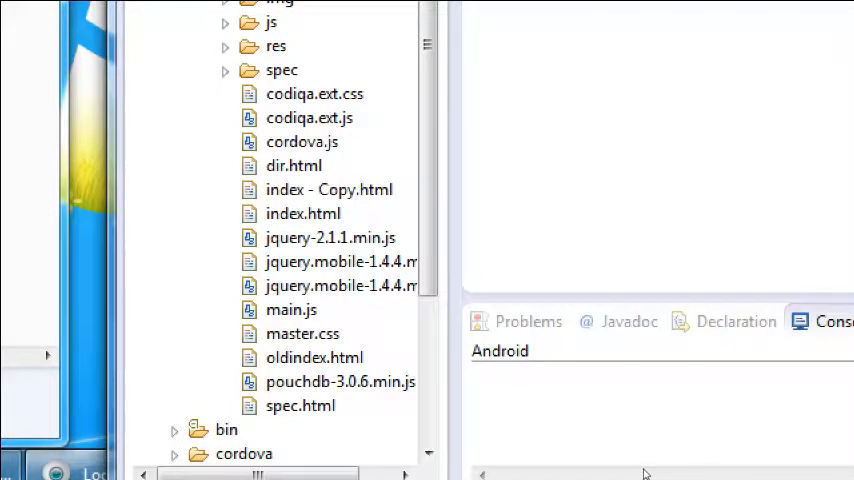
left_click(340, 380)
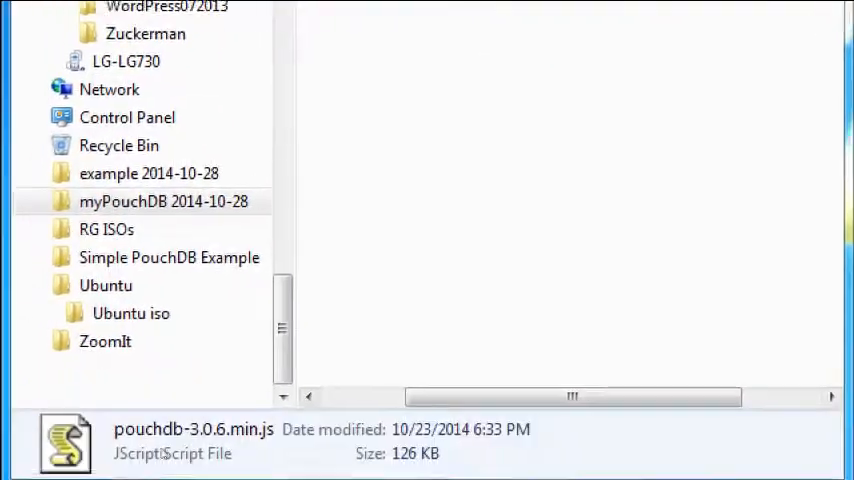
double_click(164, 200)
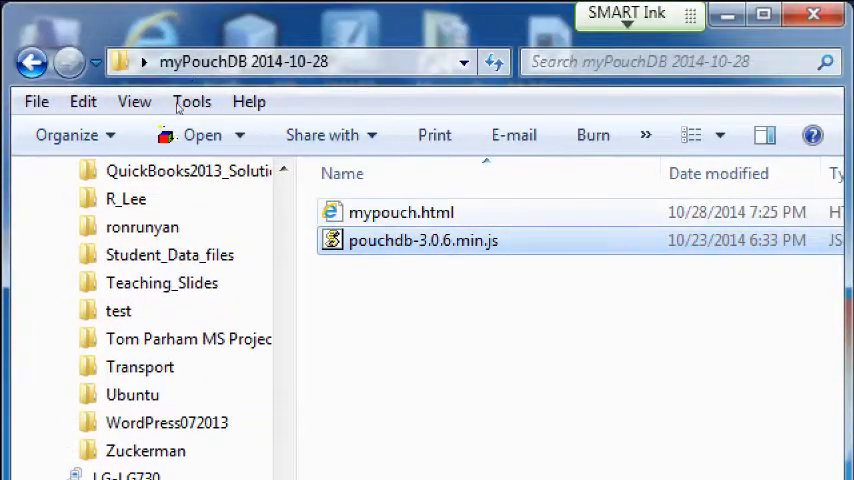
left_click(400, 212)
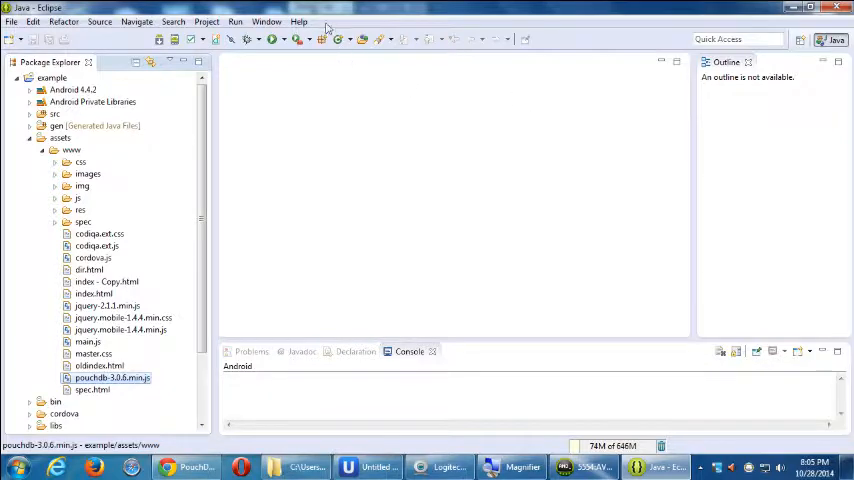
Create a new Android Application run configuration and name it (ABD/AVB)
left_click(276, 40)
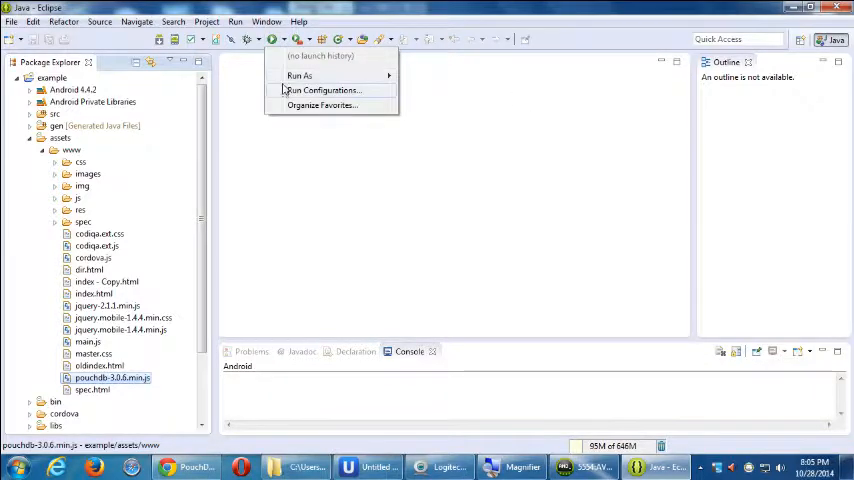
left_click(320, 90)
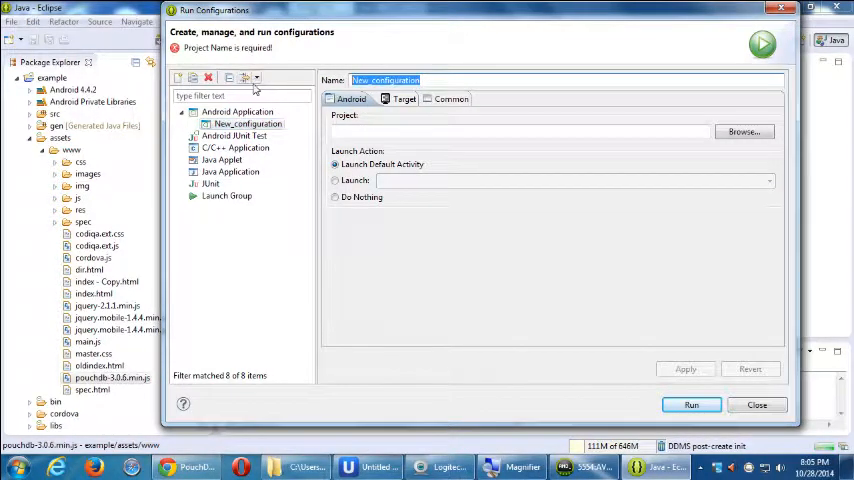
type("ABD")
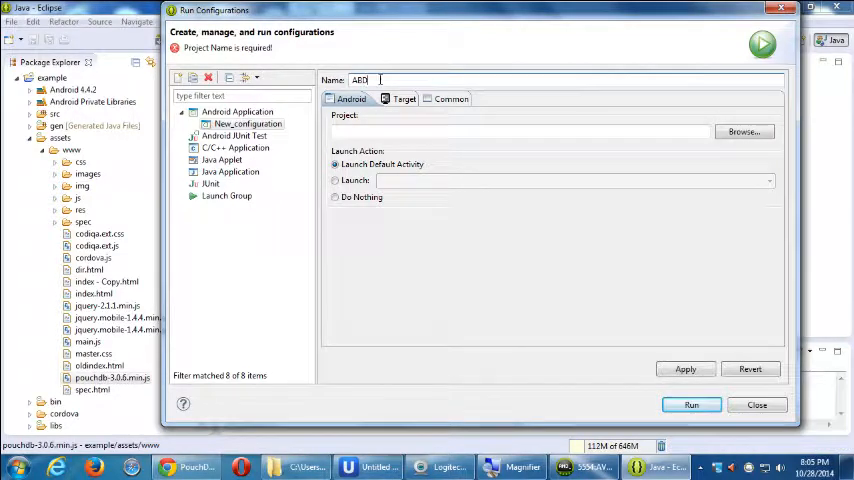
type("AVB")
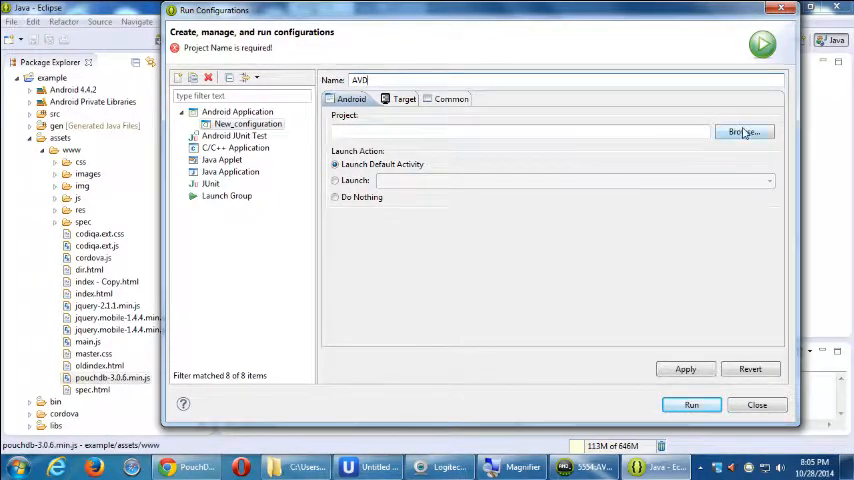
Point the configuration at the example project, review the target device, and apply it
left_click(744, 132)
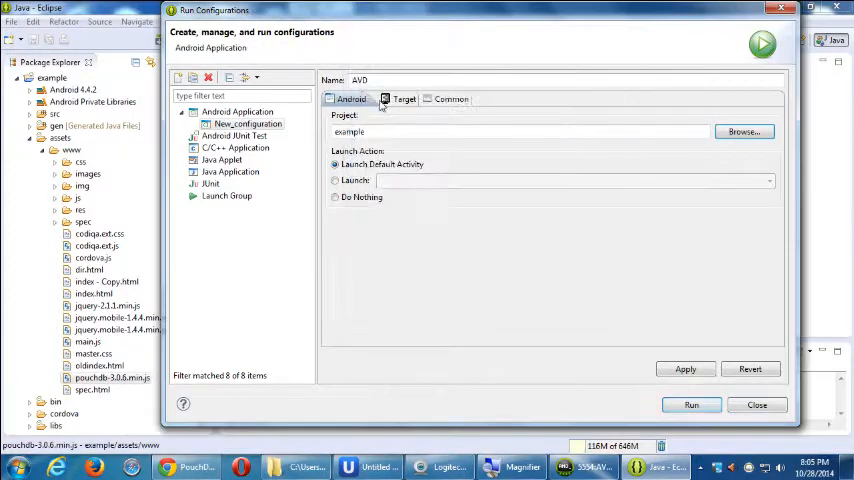
left_click(404, 98)
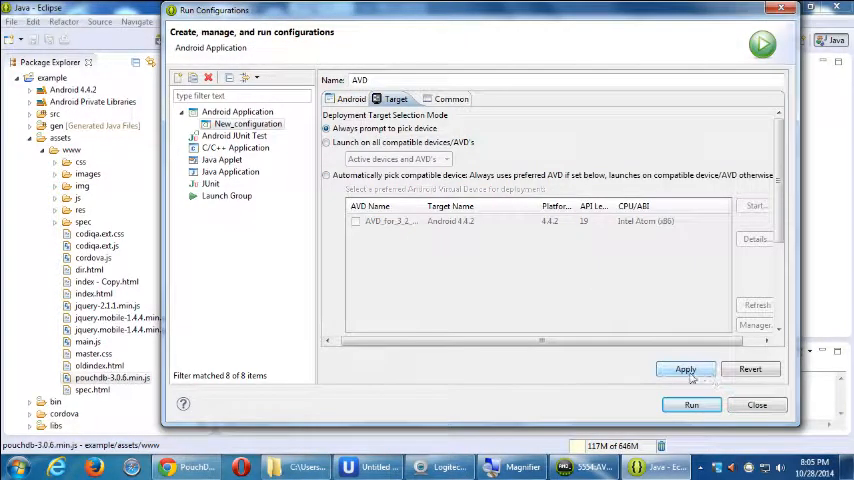
left_click(692, 404)
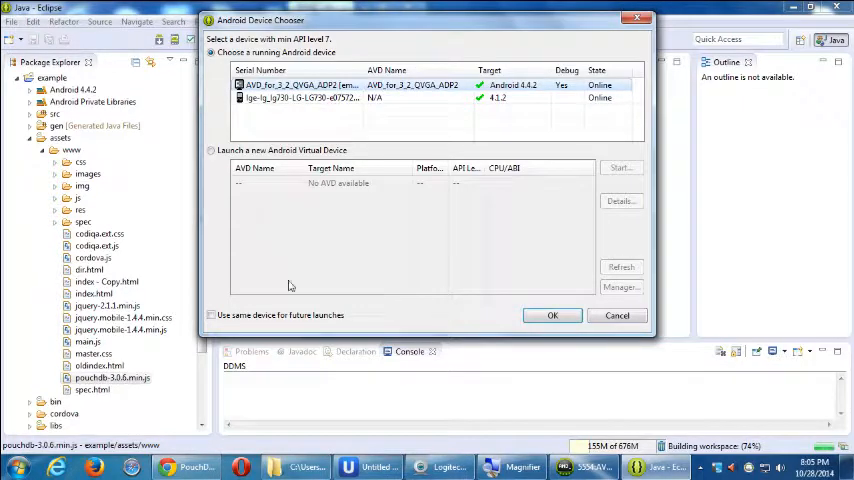
Launch the app on the online AVD, dismiss the Logcat prompt, and browse its welcome screens
left_click(552, 316)
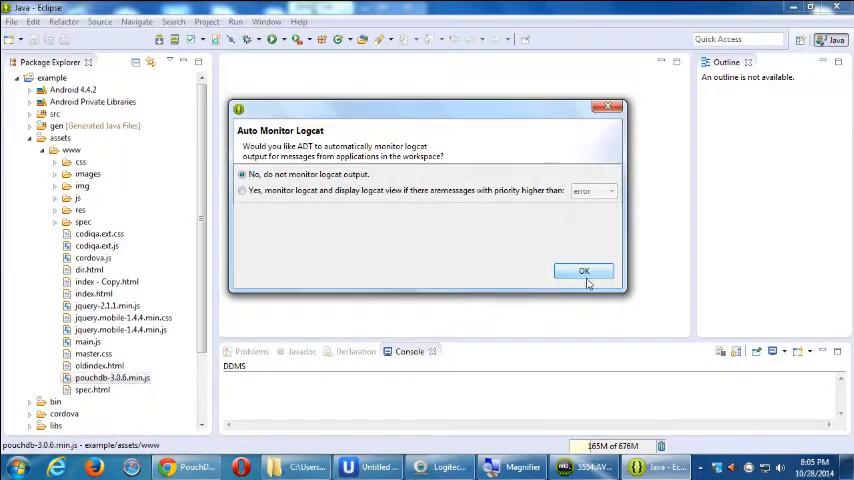
left_click(584, 272)
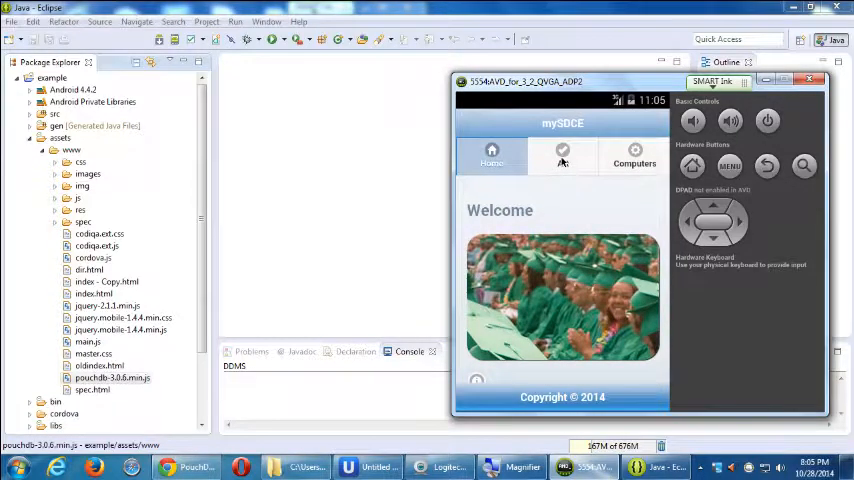
left_click(562, 156)
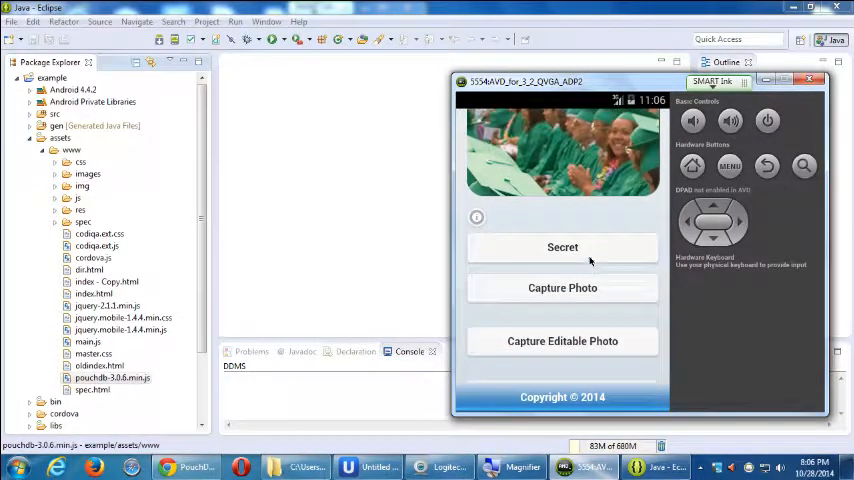
left_click(562, 246)
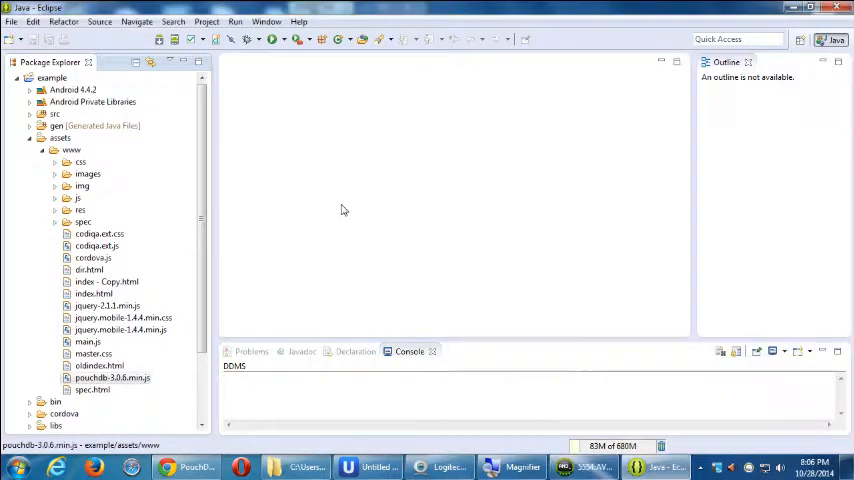
In index.html's divCenter block, add the text 'Manage Classes' after the last <br>
left_click(92, 292)
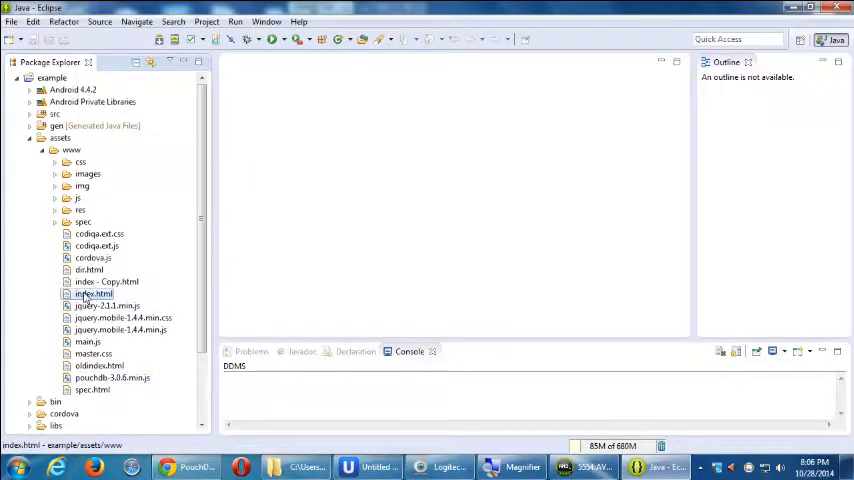
double_click(92, 292)
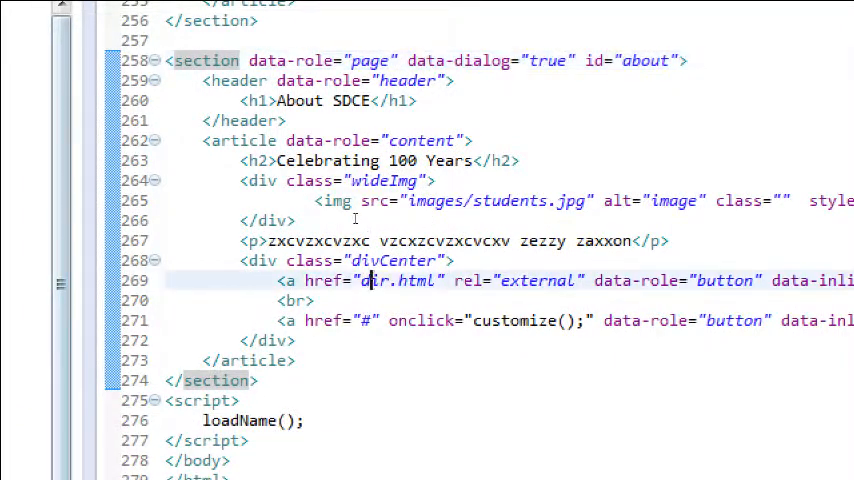
double_click(512, 320)
type("<br>")
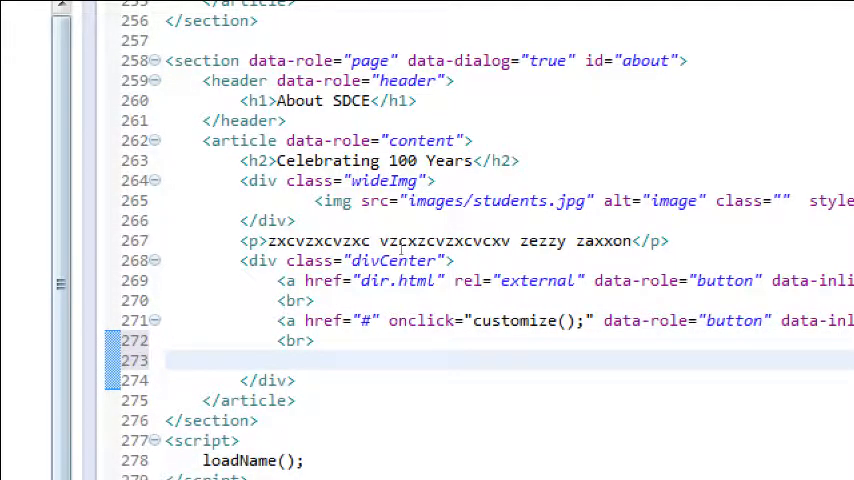
left_click(280, 360)
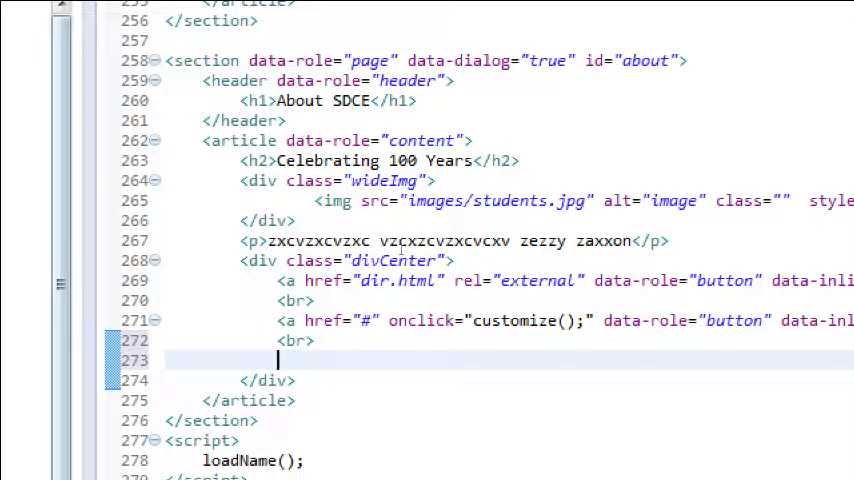
type("Manage Cla")
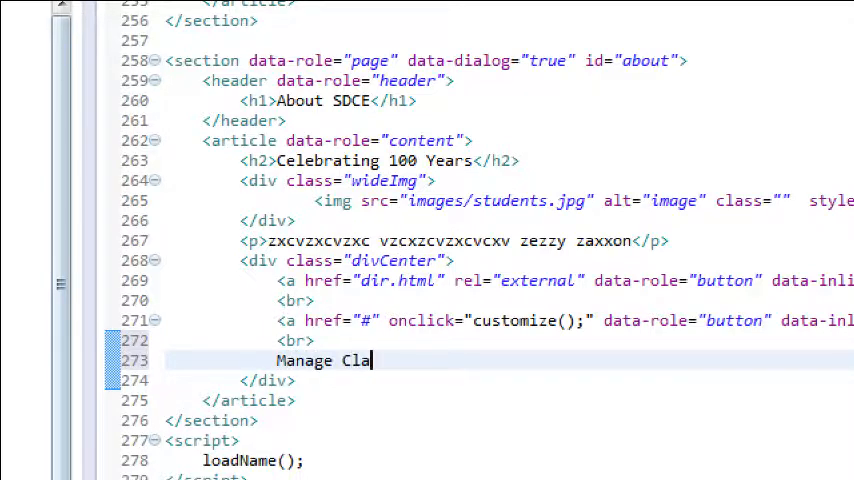
type("sses")
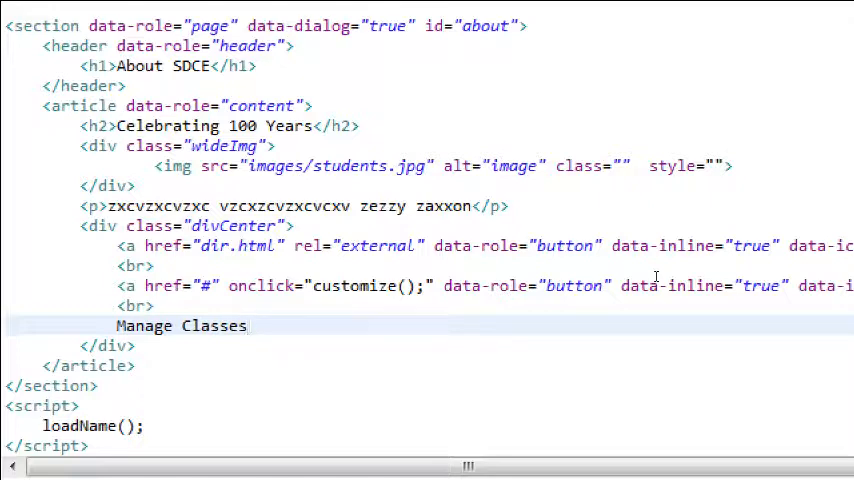
Wrap Manage Classes in <button></button> tags
left_click(118, 324)
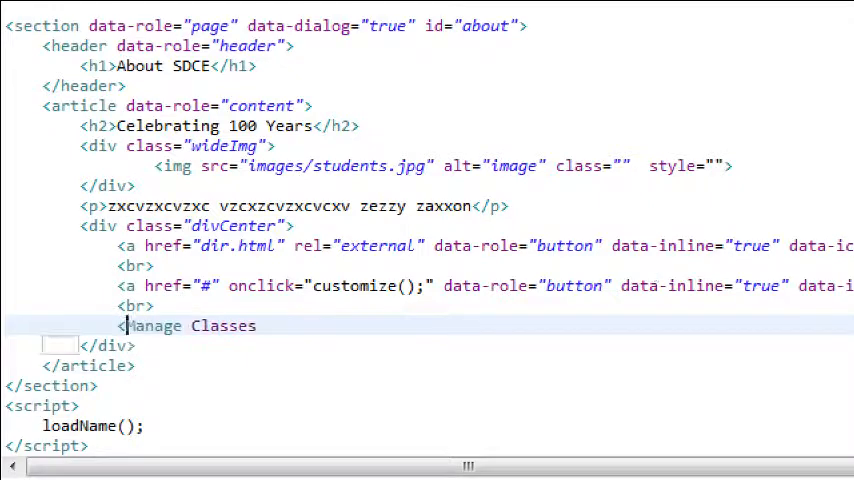
type("<button>")
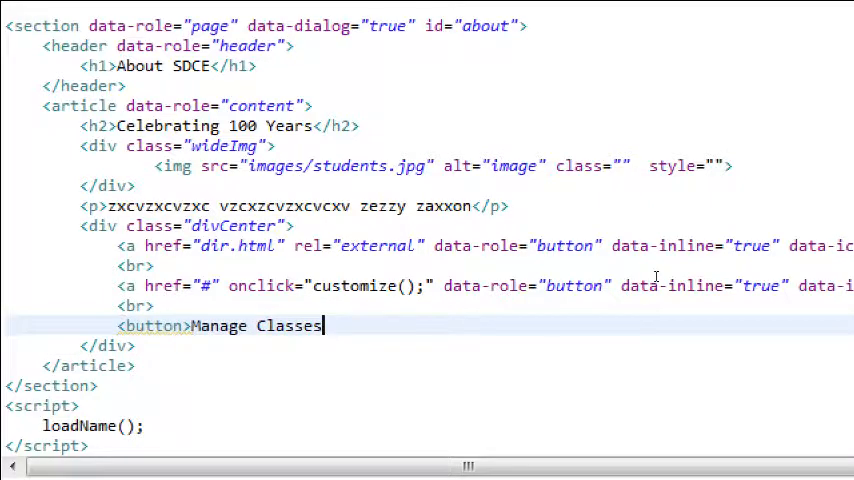
type("</button>")
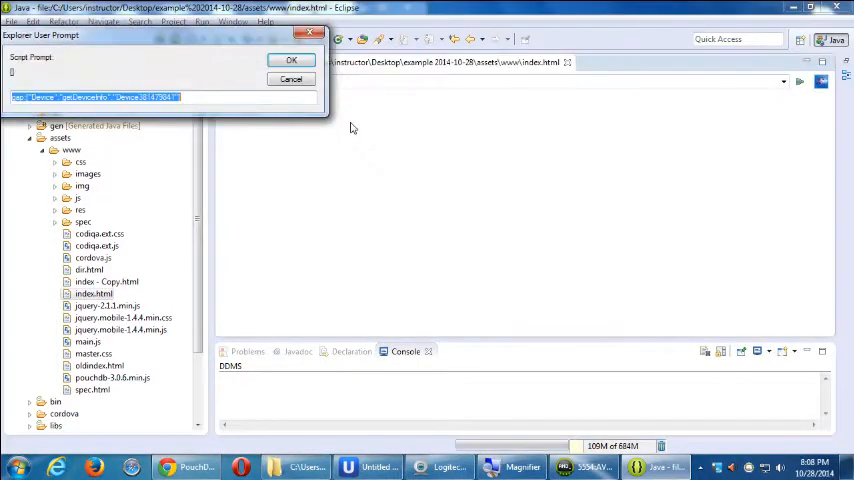
Dismiss the script prompt, glance at the preview, and return to the index.html source
left_click(292, 60)
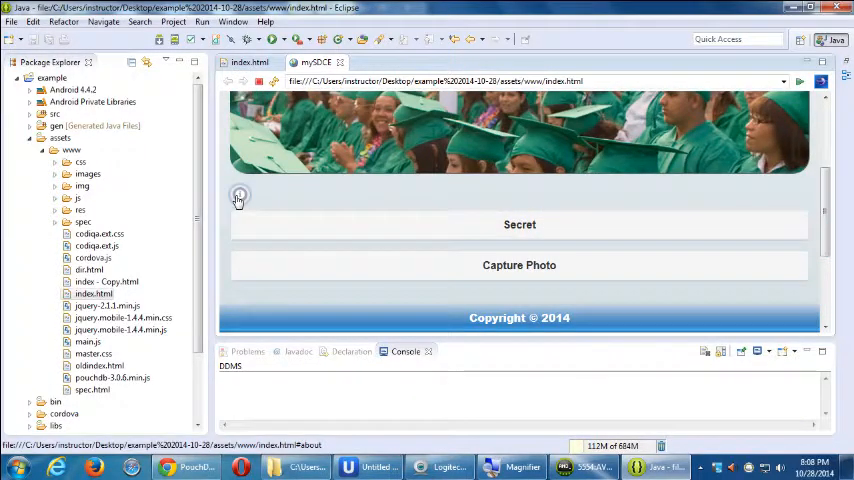
left_click(240, 196)
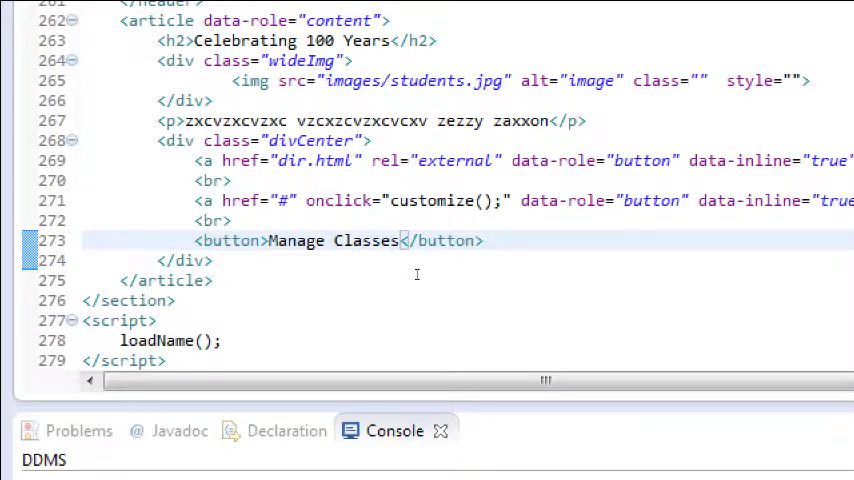
Give the button an id of #myClasses, then select it to strip the button markup back to plain text
double_click(338, 200)
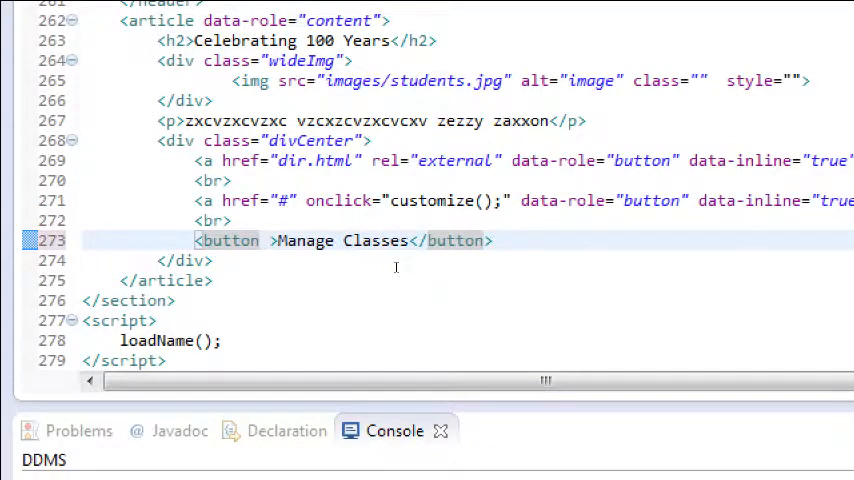
type("id=\"")
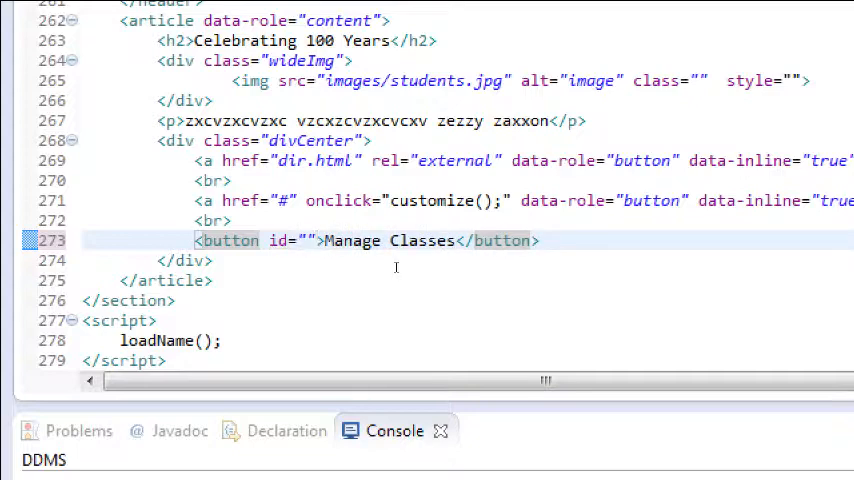
type("#myClasses")
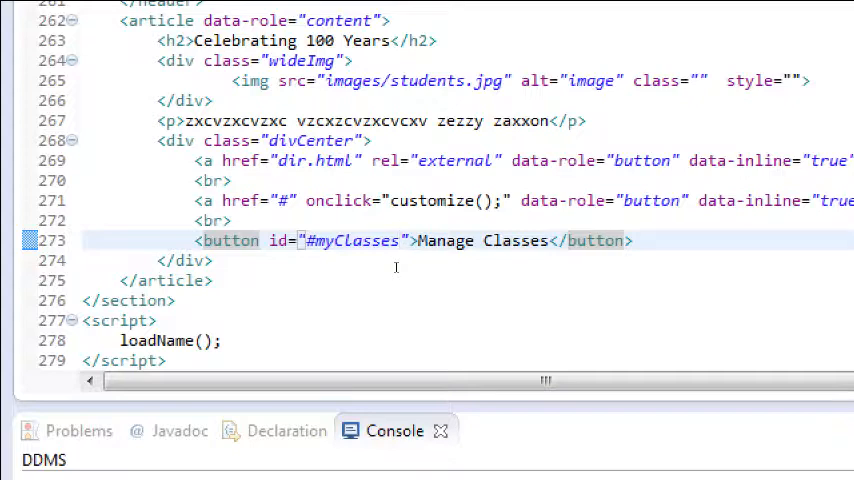
left_click(384, 240)
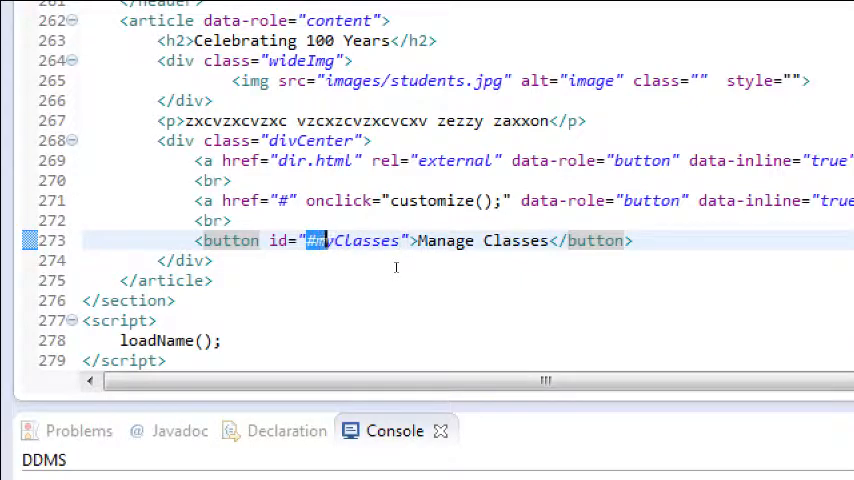
double_click(350, 240)
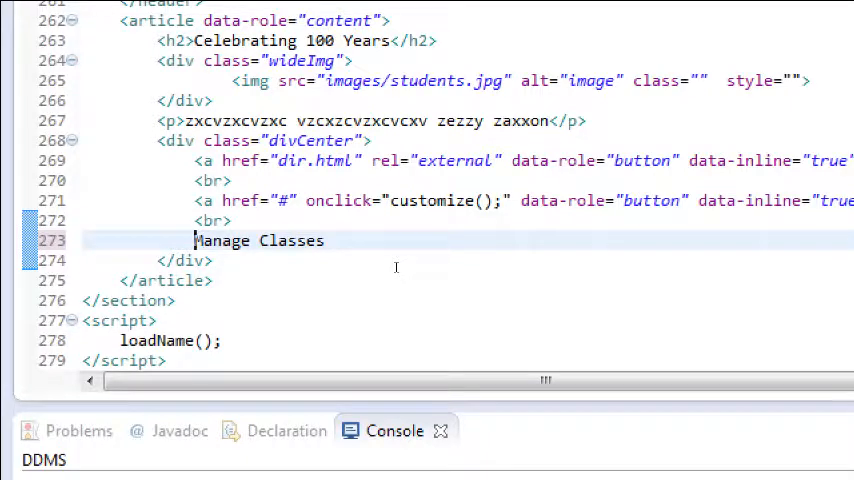
Wrap Manage Classes in an <a> tag whose href points to #myClasses
type("<a>")
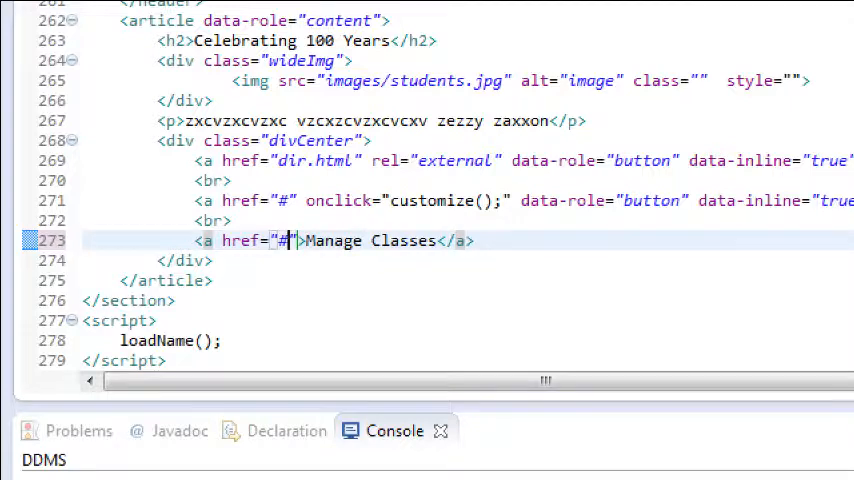
type("myclasses")
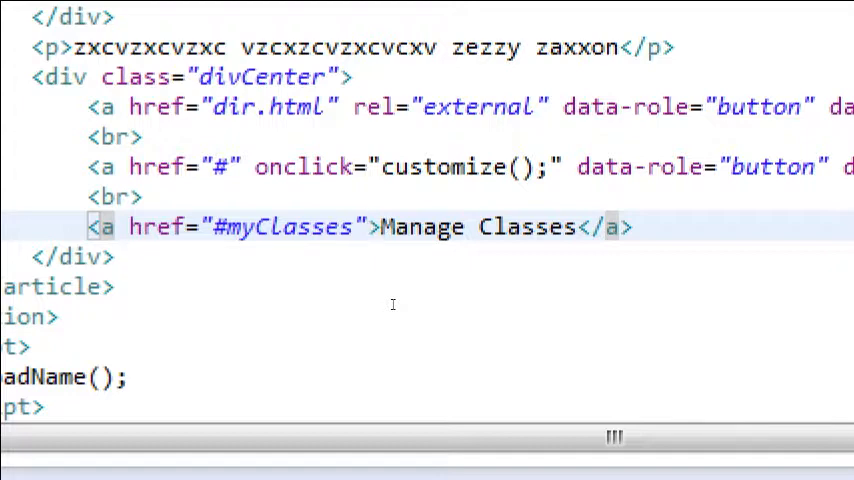
Add data-role="button" to the Manage Classes anchor so it renders as a button link
left_click(368, 228)
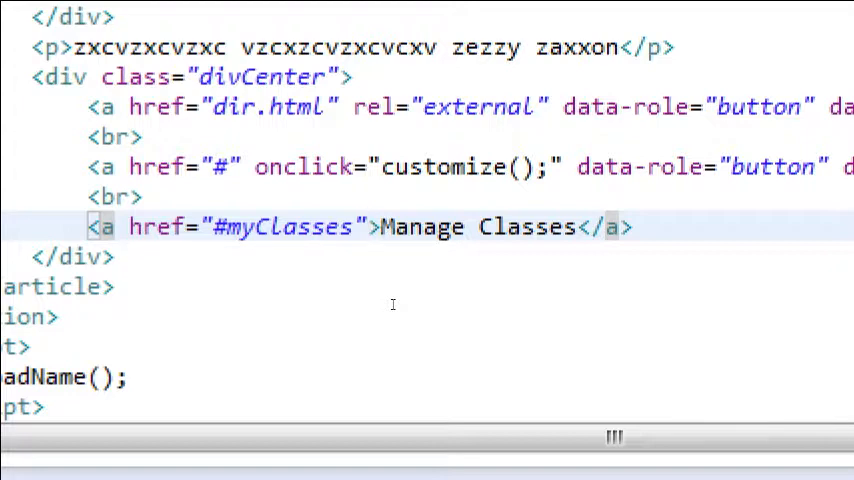
left_click(368, 228)
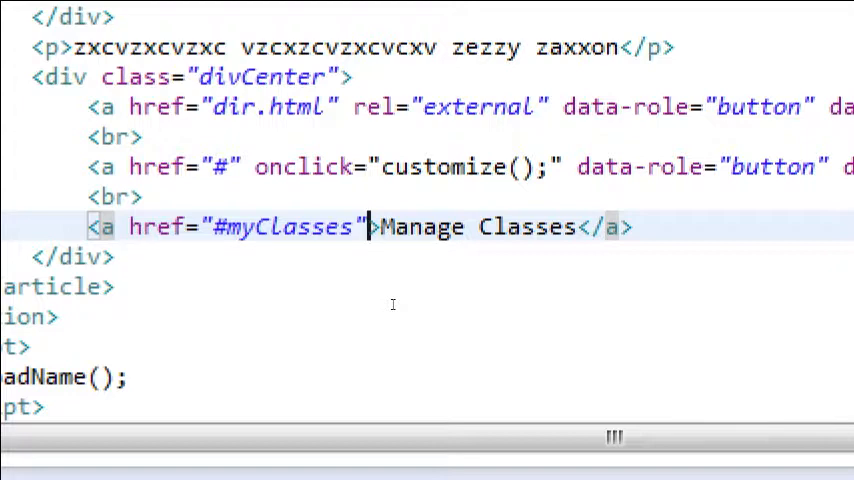
type("d")
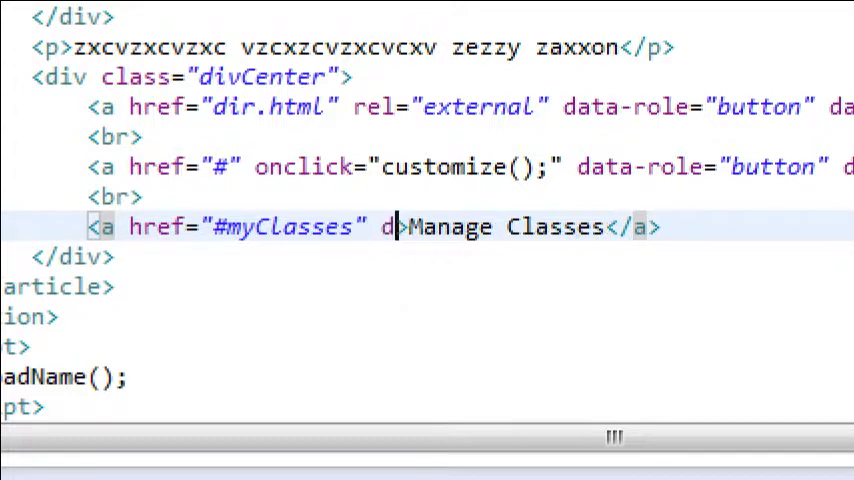
type("ata-role=\"button")
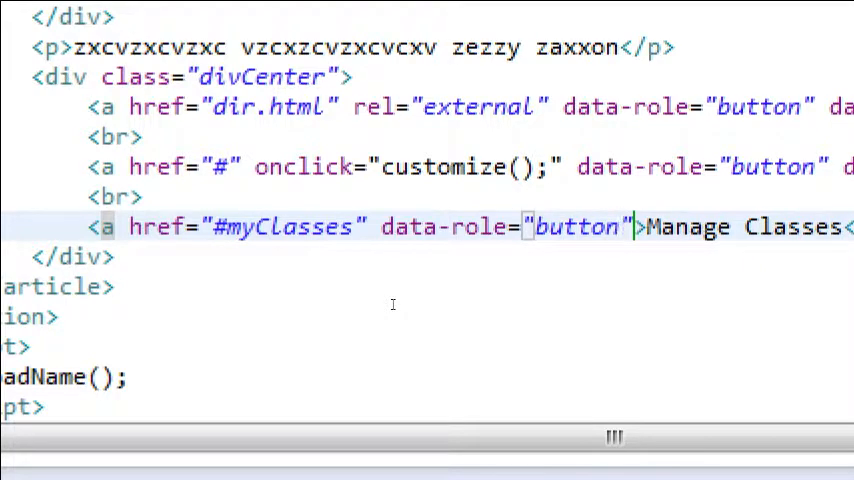
mouse_move(470, 294)
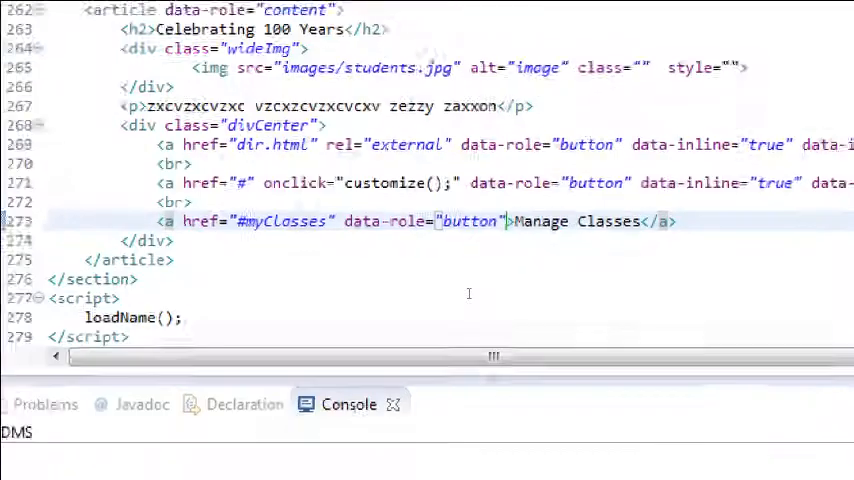
scroll("down", 3)
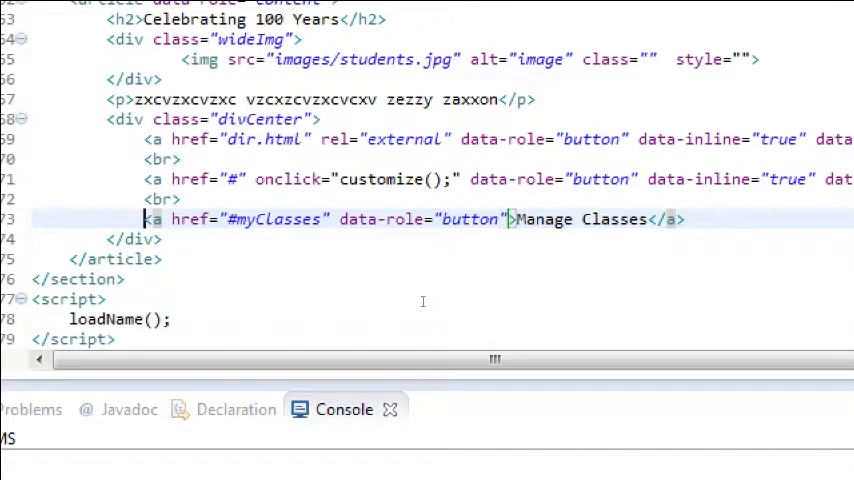
Cut the Manage Classes anchor from the About page and paste it into the Home page's button row
key("Delete")
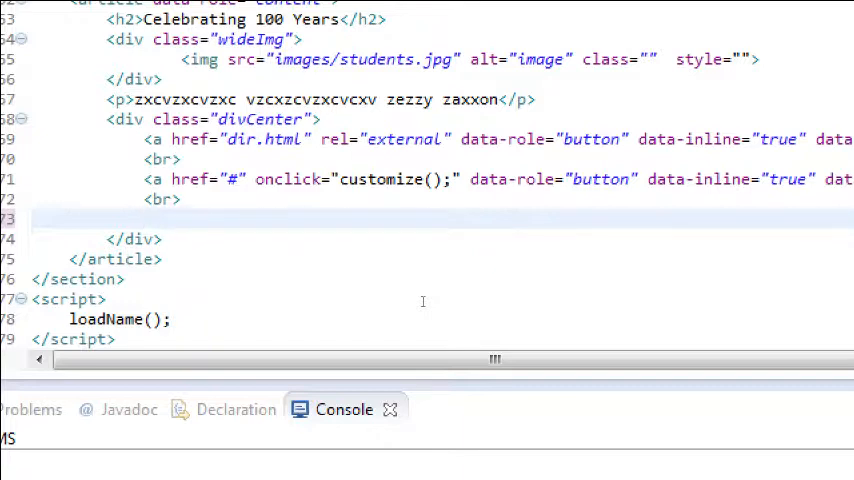
scroll("up", 3)
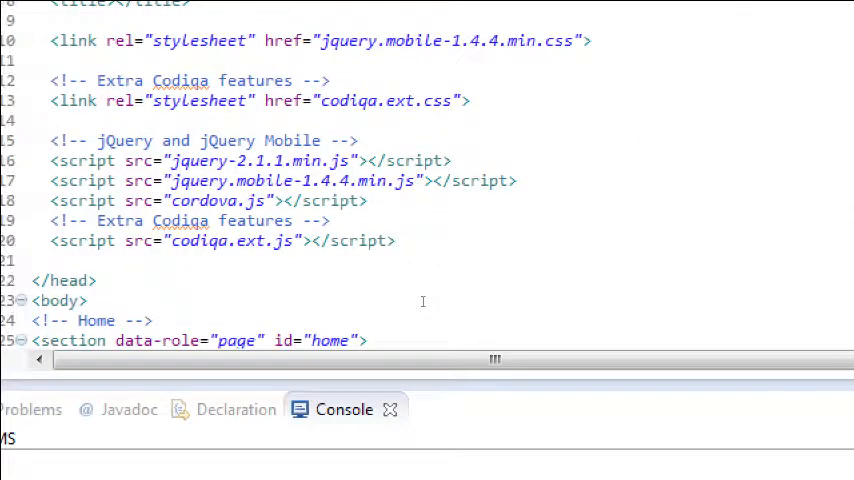
scroll("down", 3)
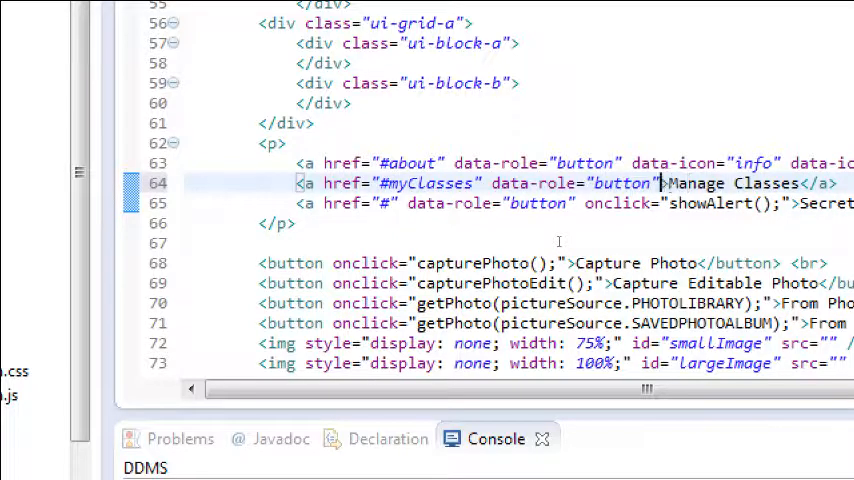
Add data-transition="slideup" to the Manage Classes anchor via content assist
type("dt")
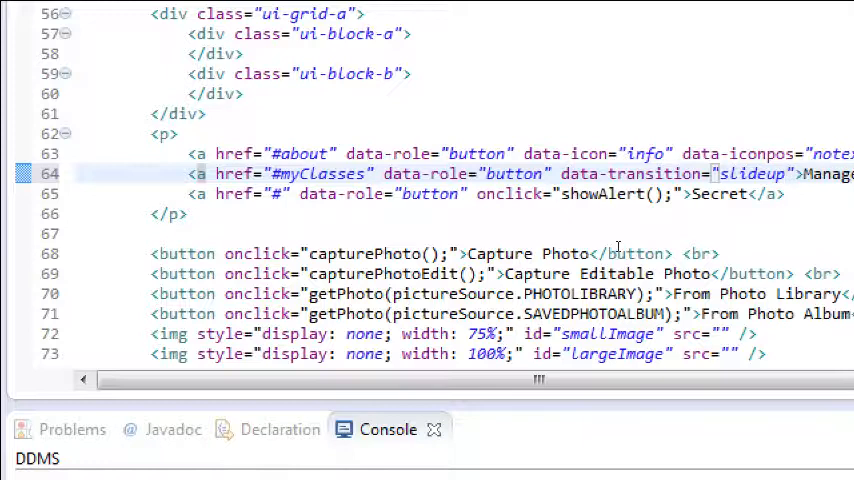
left_click(788, 172)
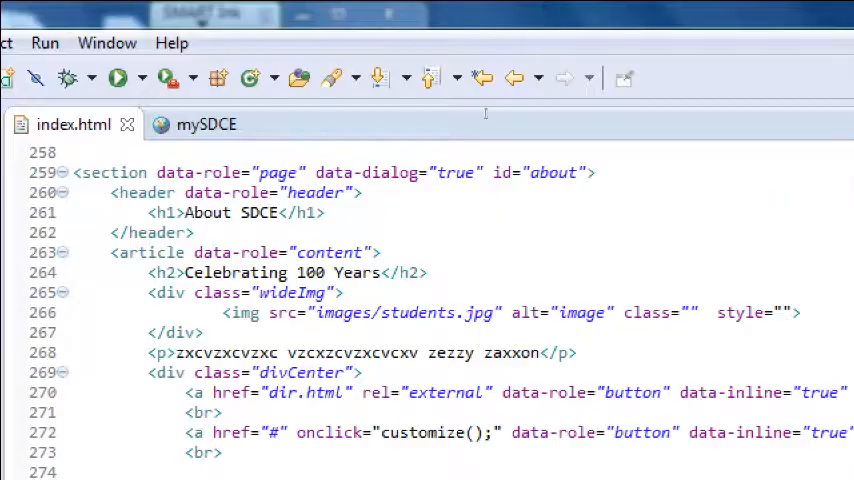
Insert blank lines right after the about section's closing </section> tag
scroll("down", 3)
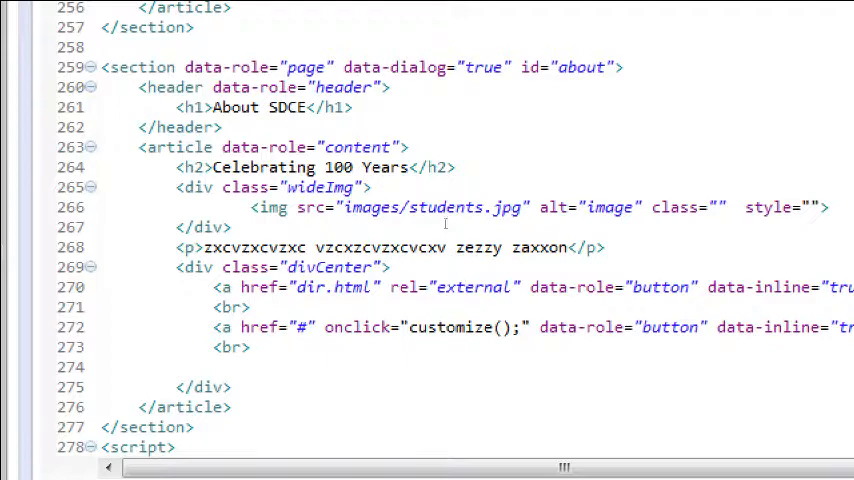
mouse_move(464, 196)
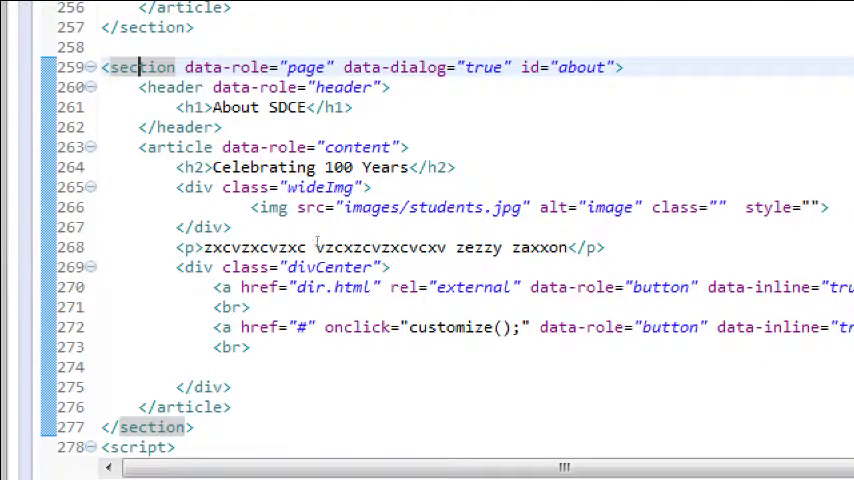
scroll("down", 3)
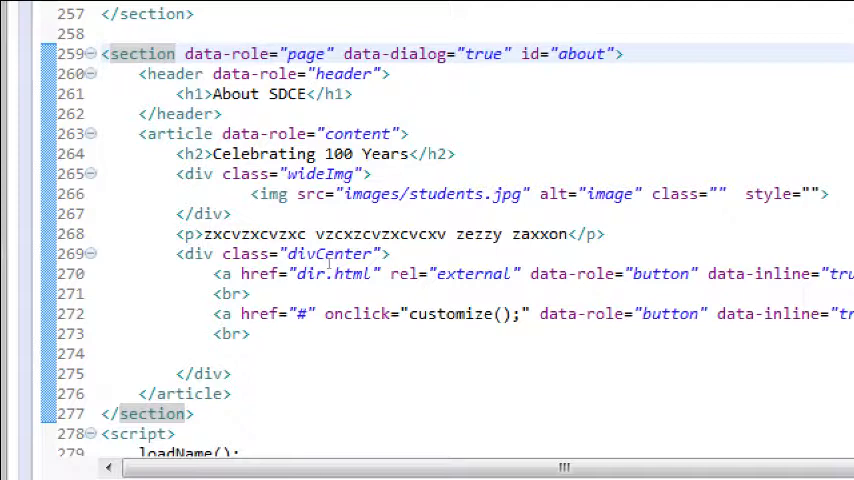
left_click(148, 52)
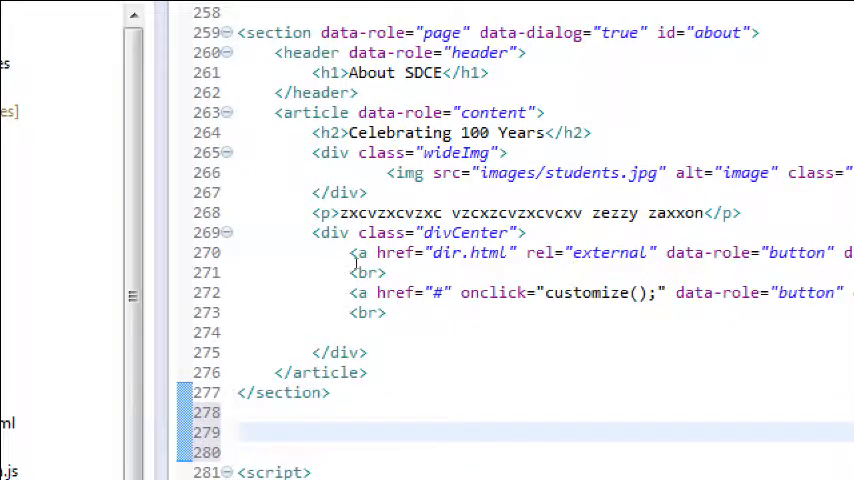
Write the opening tag <section data-role="page" id="myClasses"> below the About page
type("<section >")
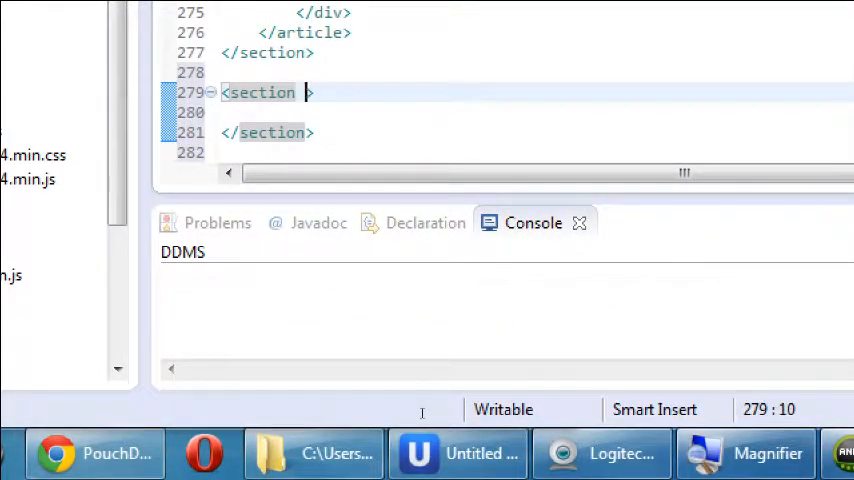
type("data-role=\"page")
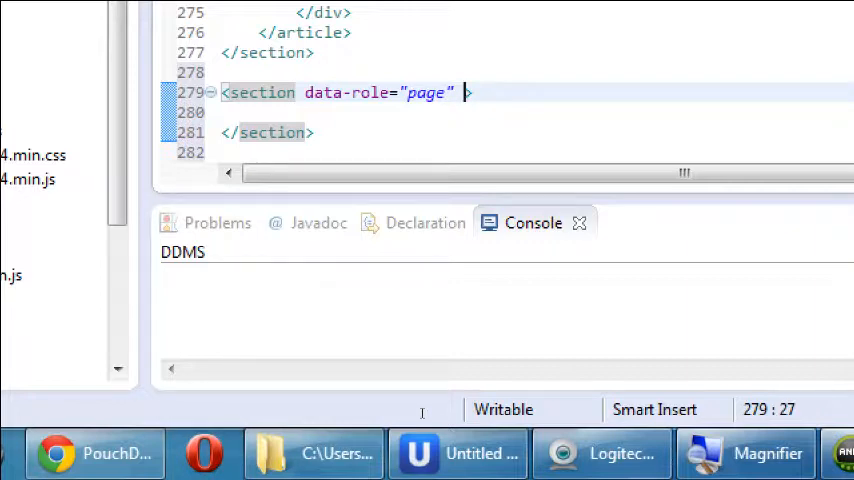
type("i")
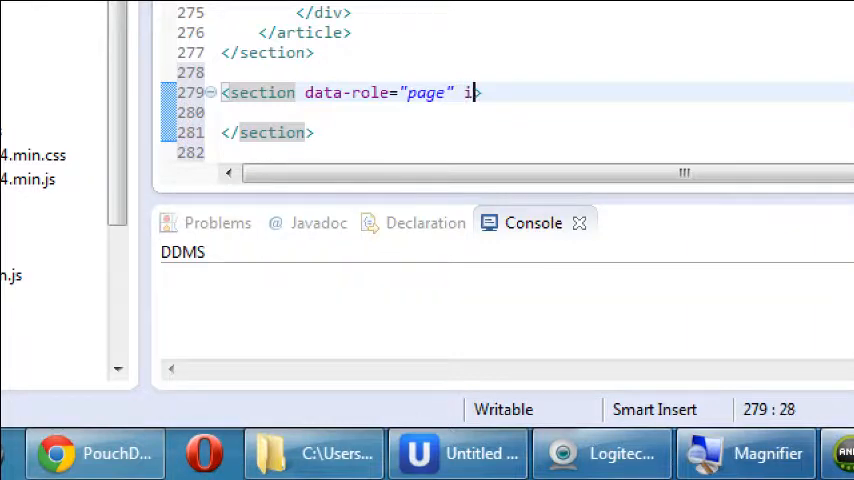
type("d=\"")
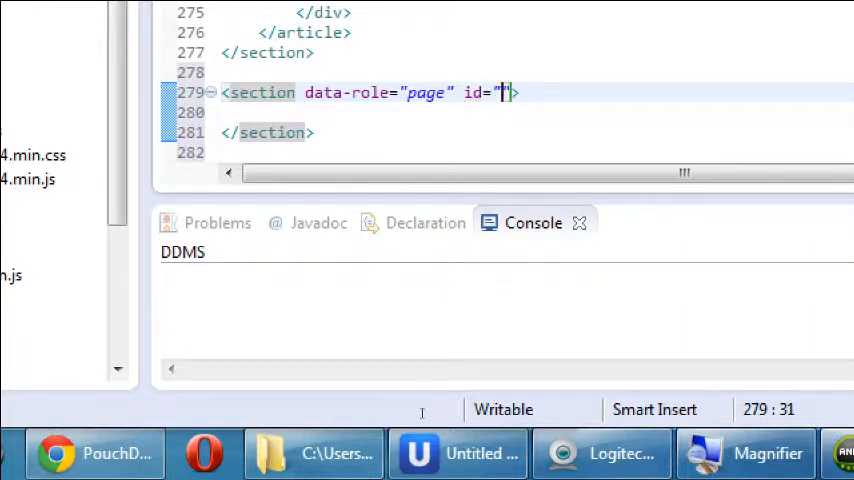
type("myCla")
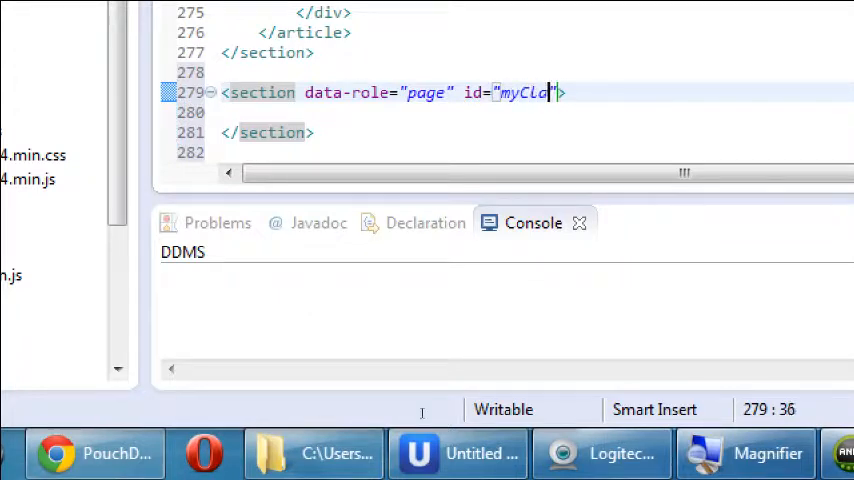
type("sses")
left_click(506, 112)
type("<head >")
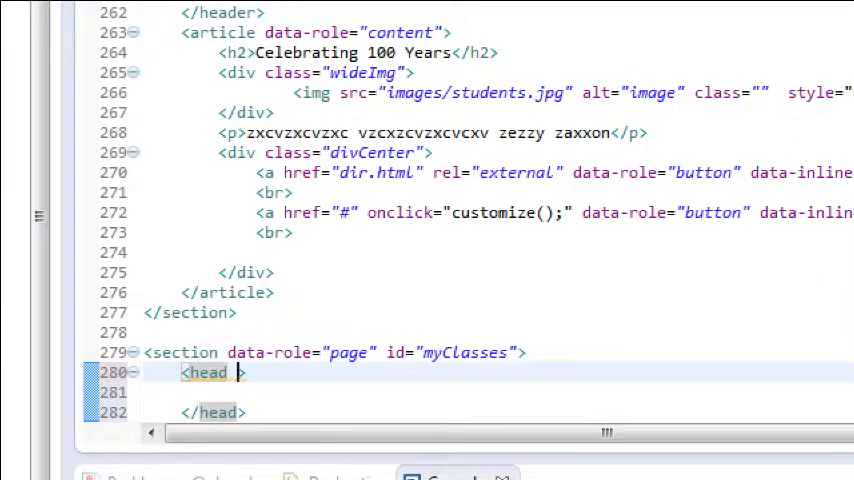
Add <header data-role="header"> inside the section, correcting head to header
type("data-role=\"header\"")
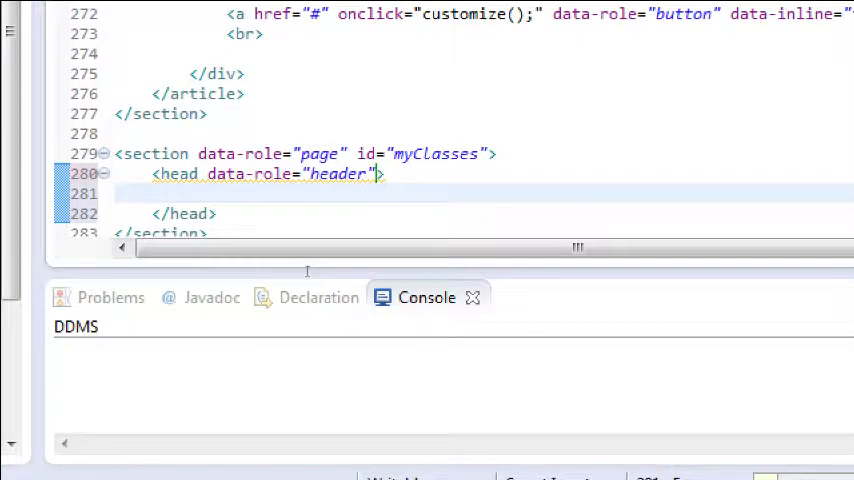
scroll("down", 3)
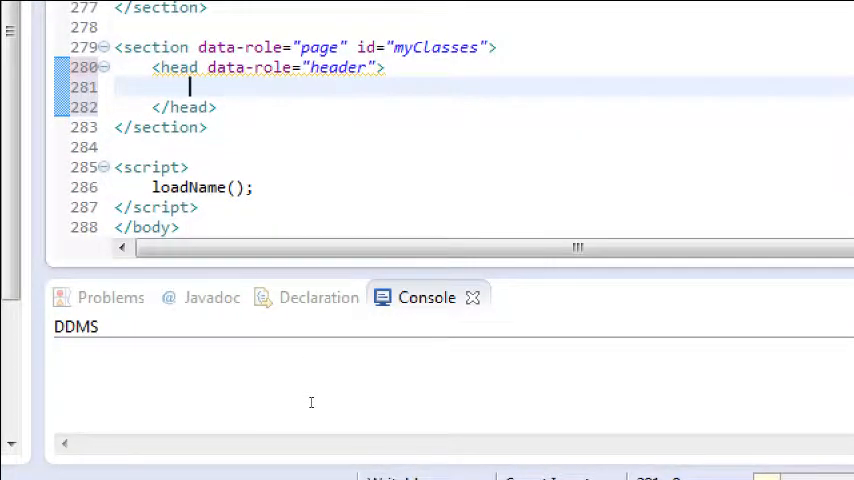
double_click(182, 68)
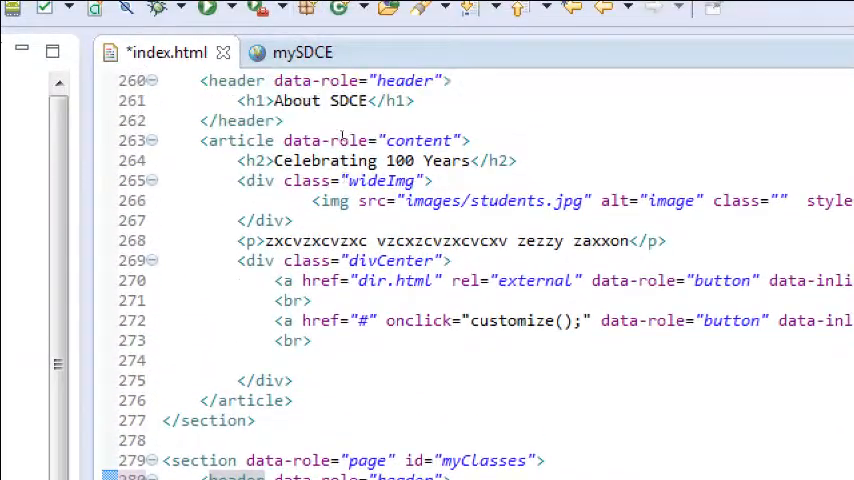
left_click(260, 120)
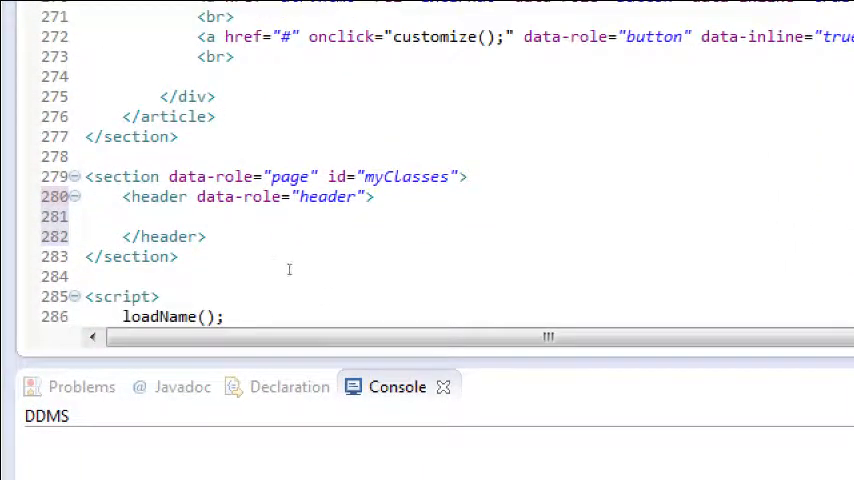
Add an <h1> reading "My Classes" inside the header
left_click(144, 196)
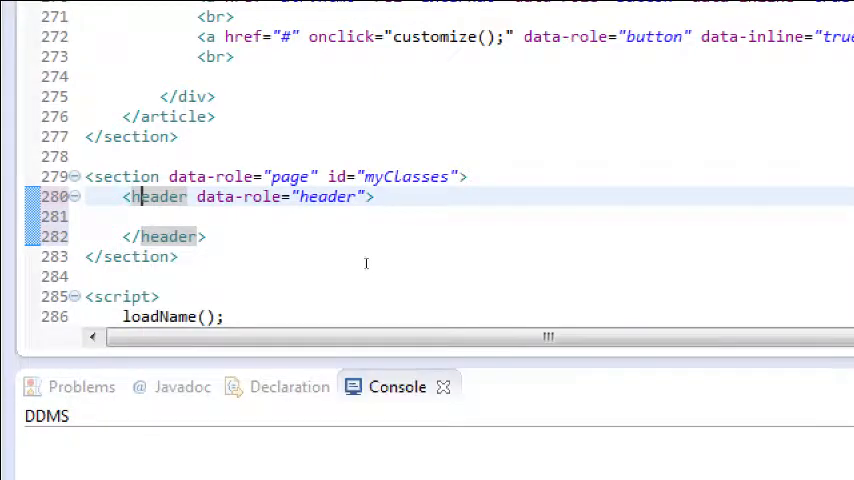
mouse_move(392, 272)
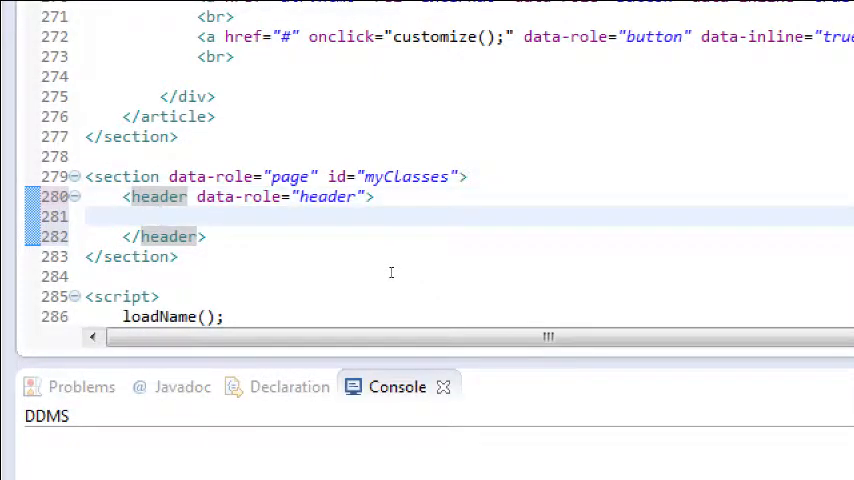
type("<h1></h1>")
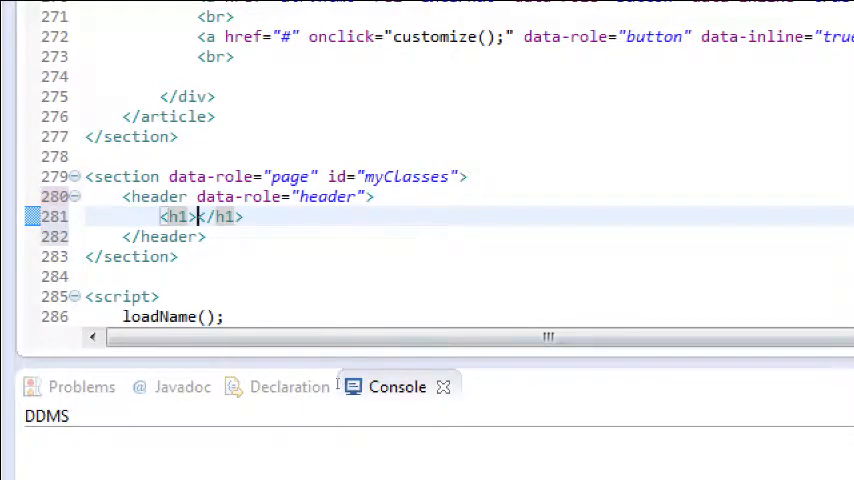
type("My Classes")
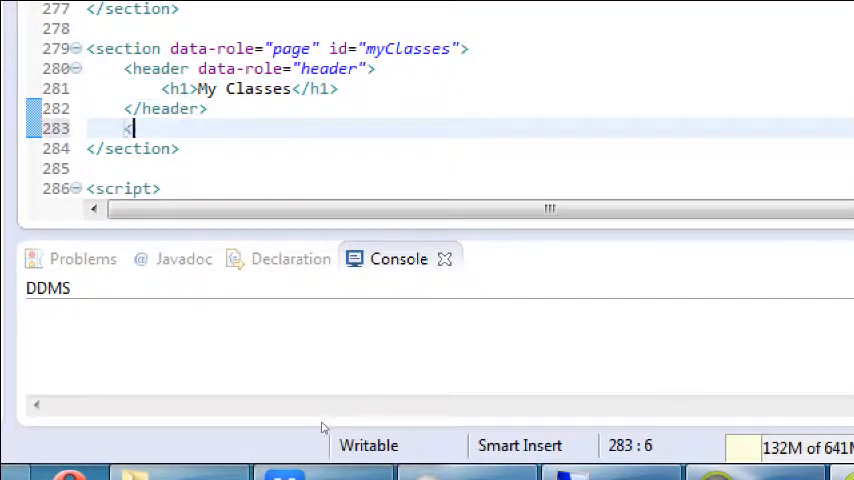
Add <article data-role="content"> after the header
type("<article>")
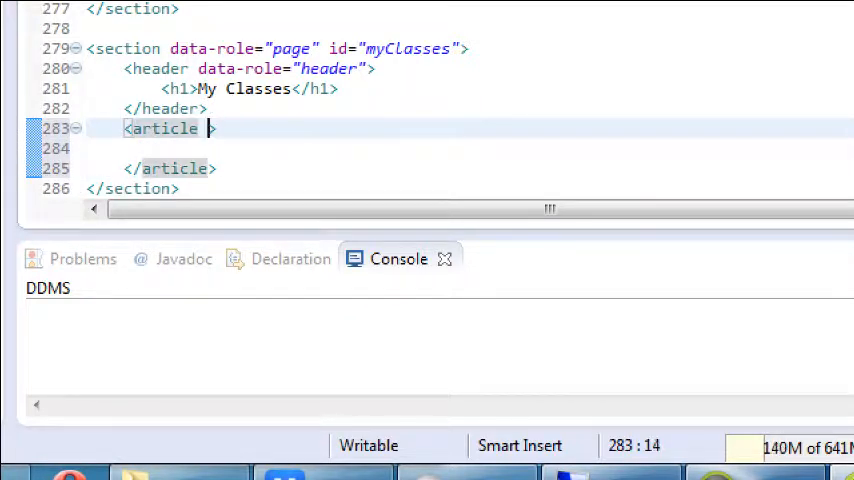
type("data-role=\"")
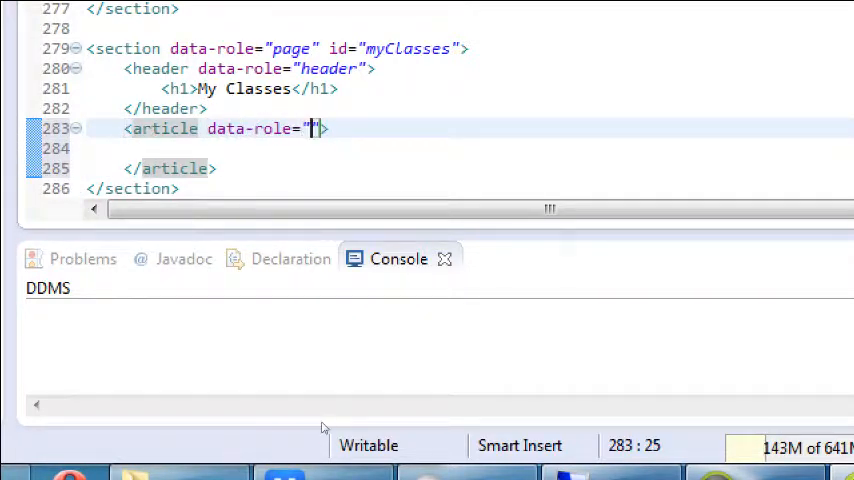
type("content")
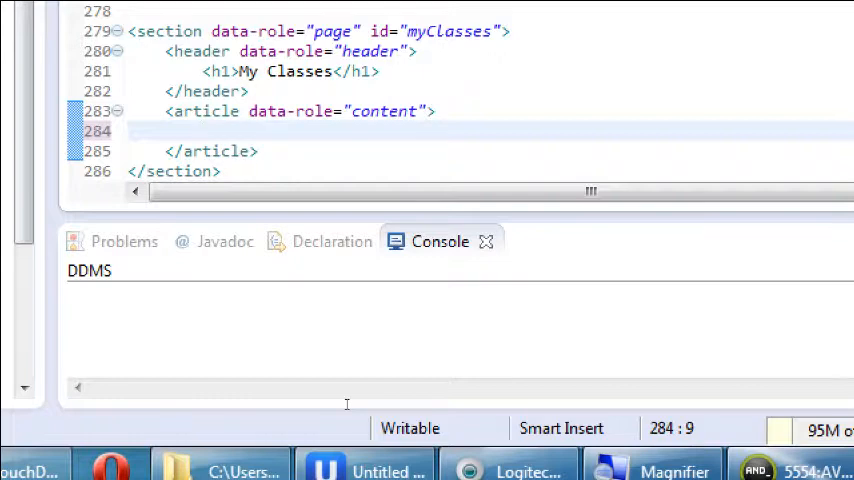
Write an <h2> reading "Track 'em!" inside the content article
type("<h2></h2>")
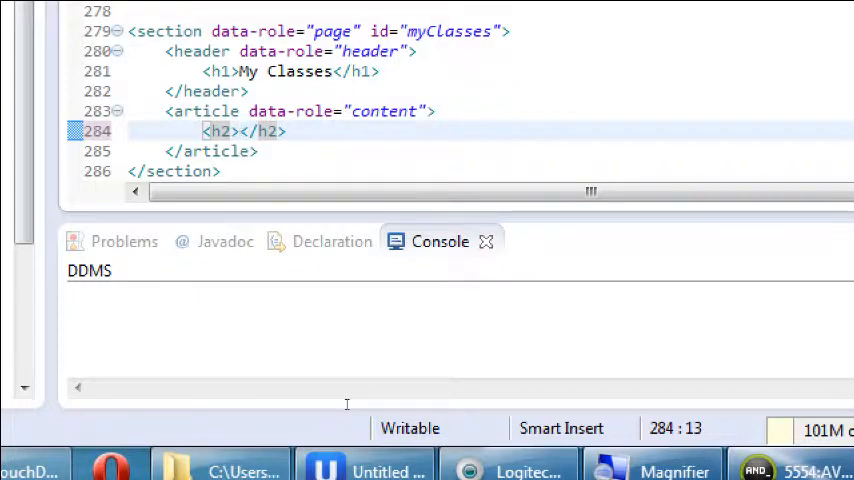
type("Track")
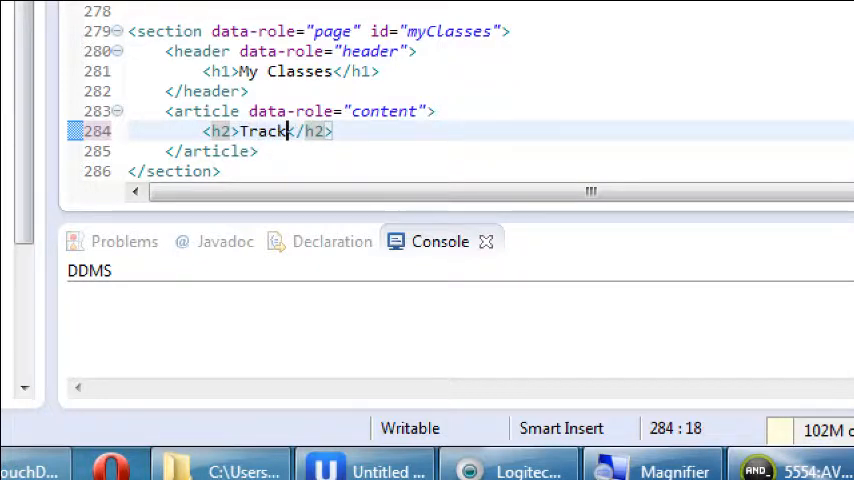
type("'em")
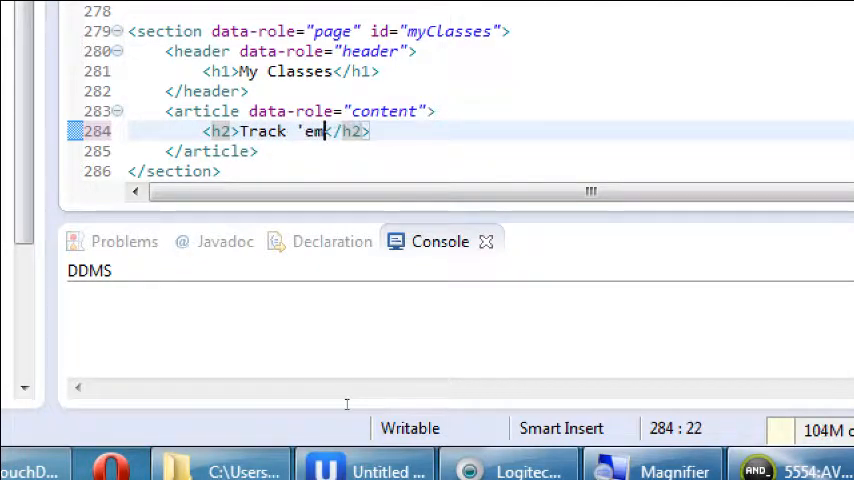
type("!")
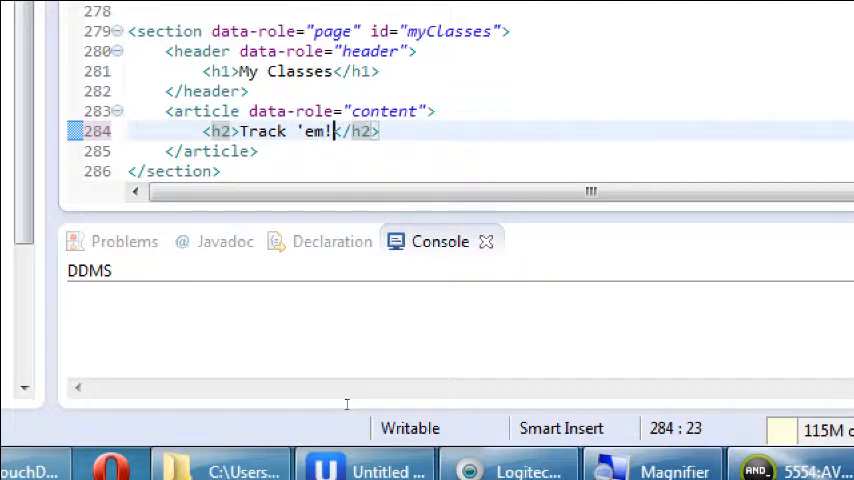